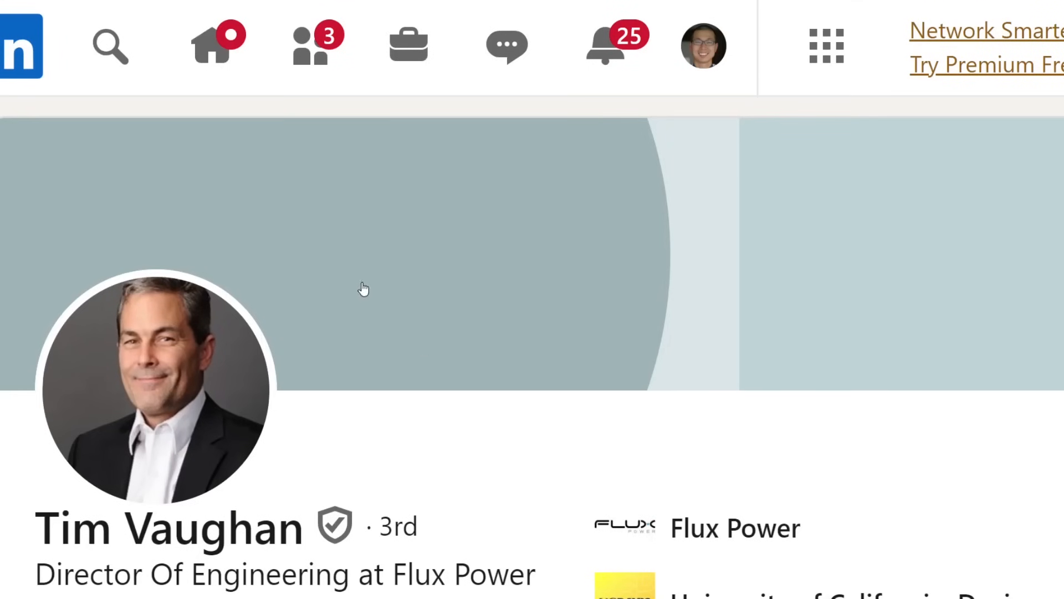
{"action": "scroll", "scroll_direction": "down", "scroll_amount": 3}
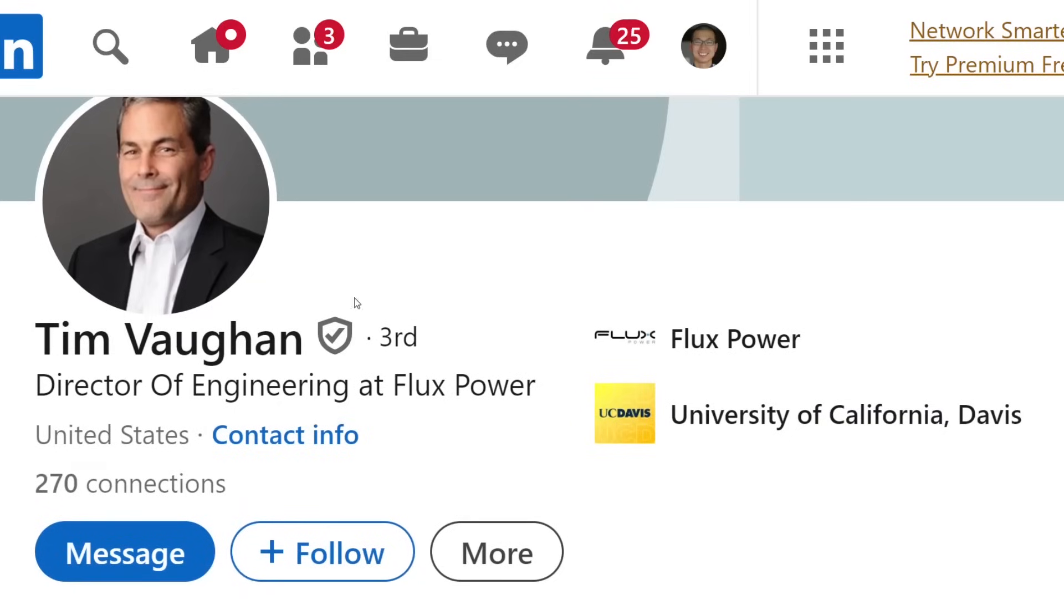
{"action": "mouse_move", "coordinate": [487, 460]}
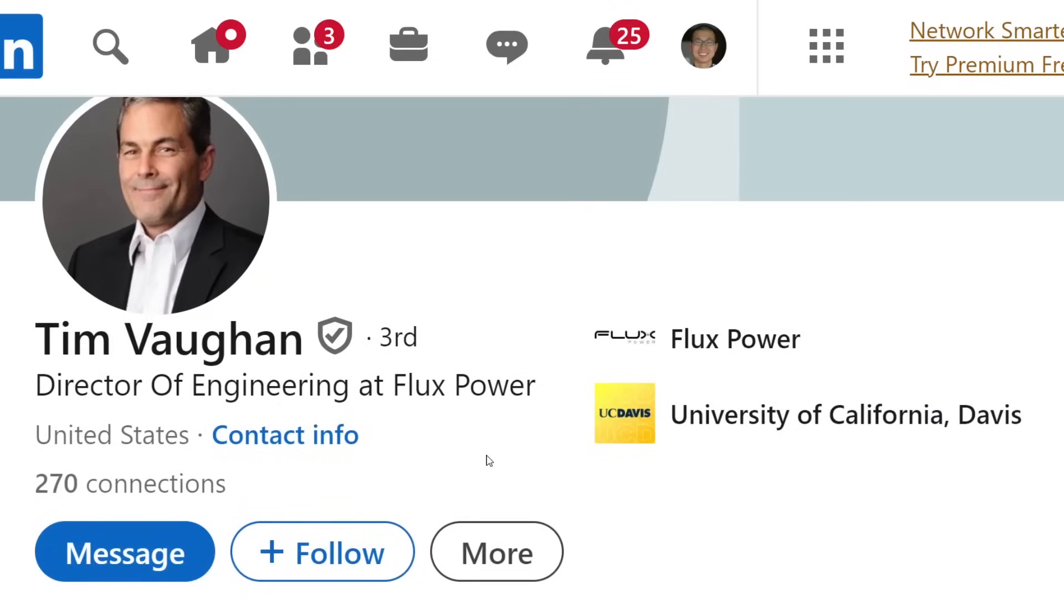
{"action": "mouse_move", "coordinate": [500, 483]}
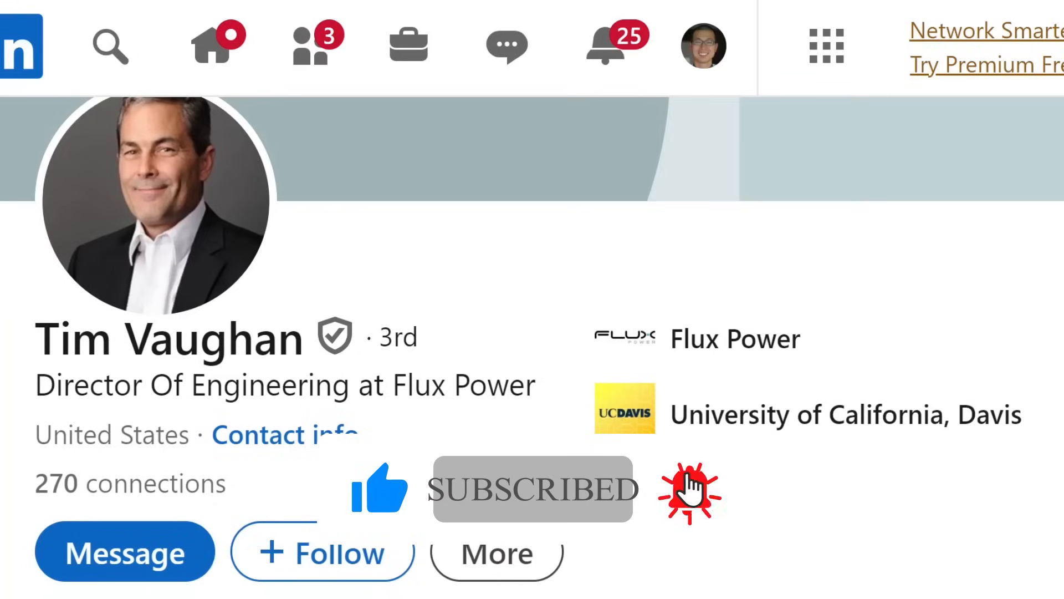
{"action": "scroll", "scroll_direction": "down", "scroll_amount": 3}
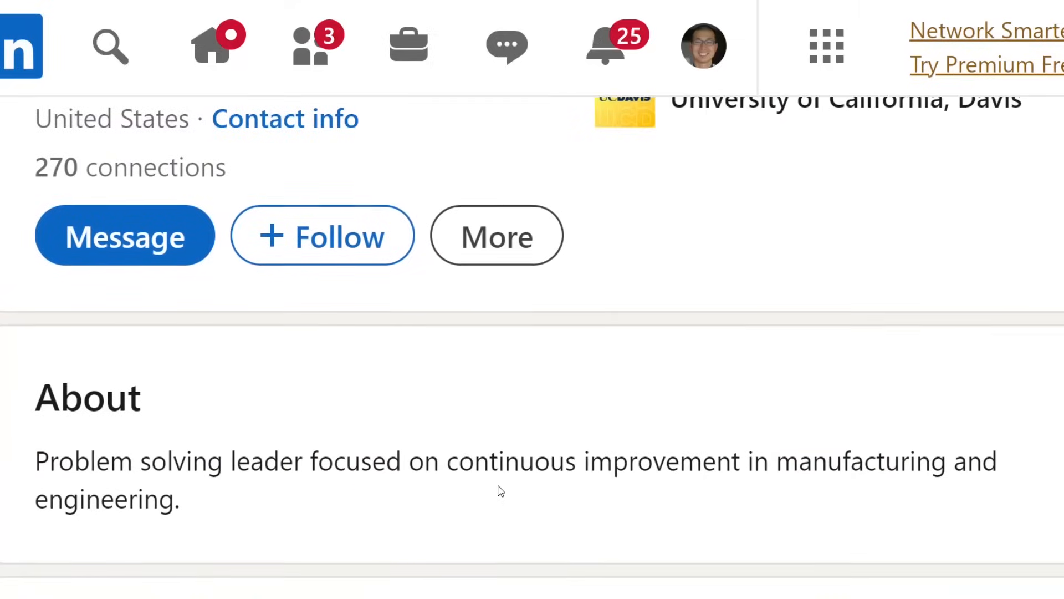
{"action": "scroll", "scroll_direction": "down", "scroll_amount": 3}
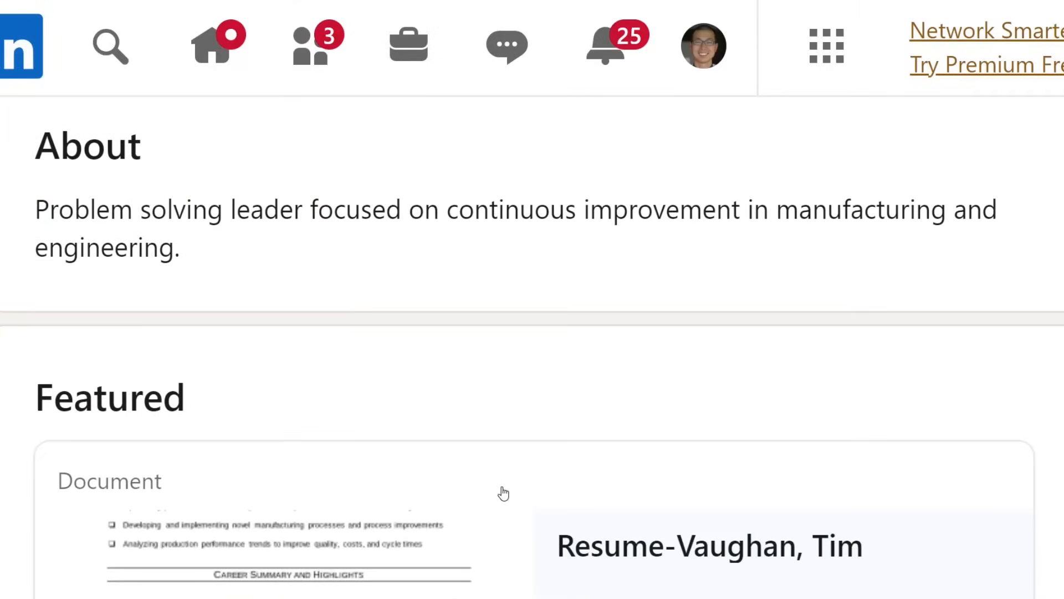
{"action": "scroll", "scroll_direction": "down", "scroll_amount": 3}
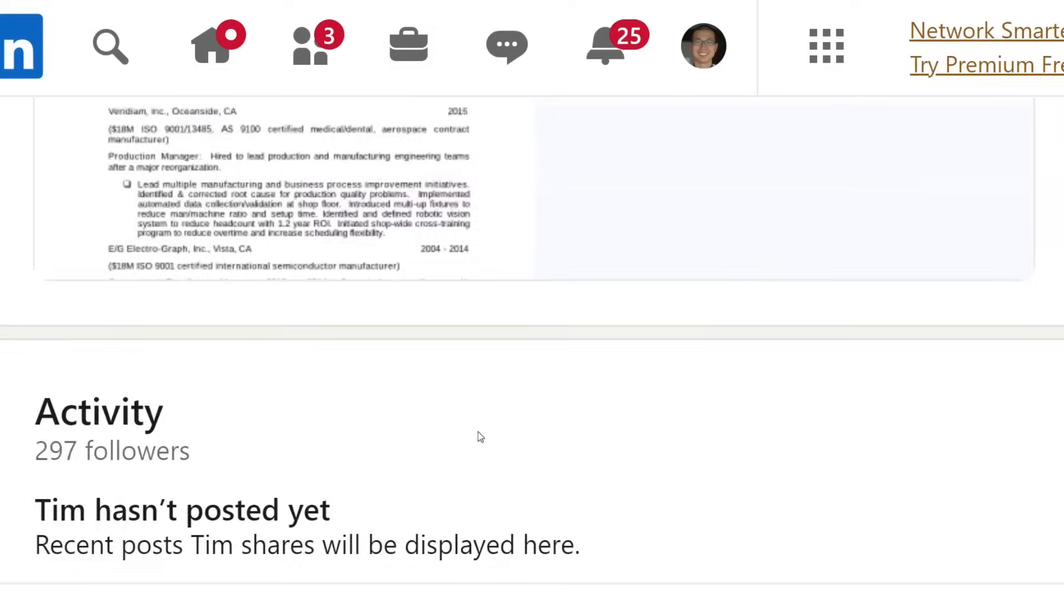
{"action": "scroll", "scroll_direction": "up", "scroll_amount": 3}
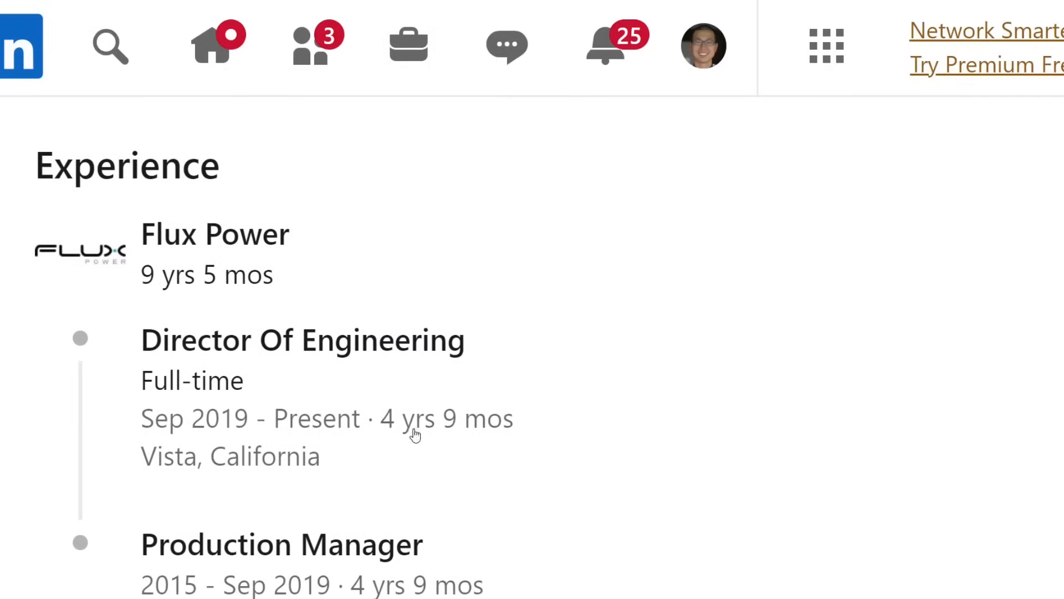
{"action": "scroll", "scroll_direction": "up", "scroll_amount": 3}
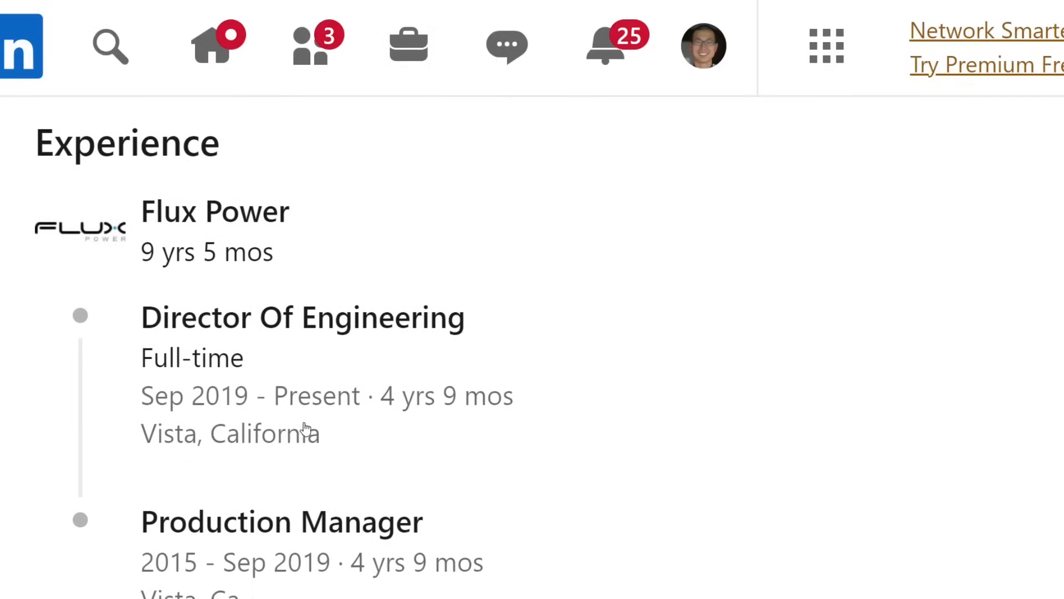
{"action": "scroll", "scroll_direction": "down", "scroll_amount": 3}
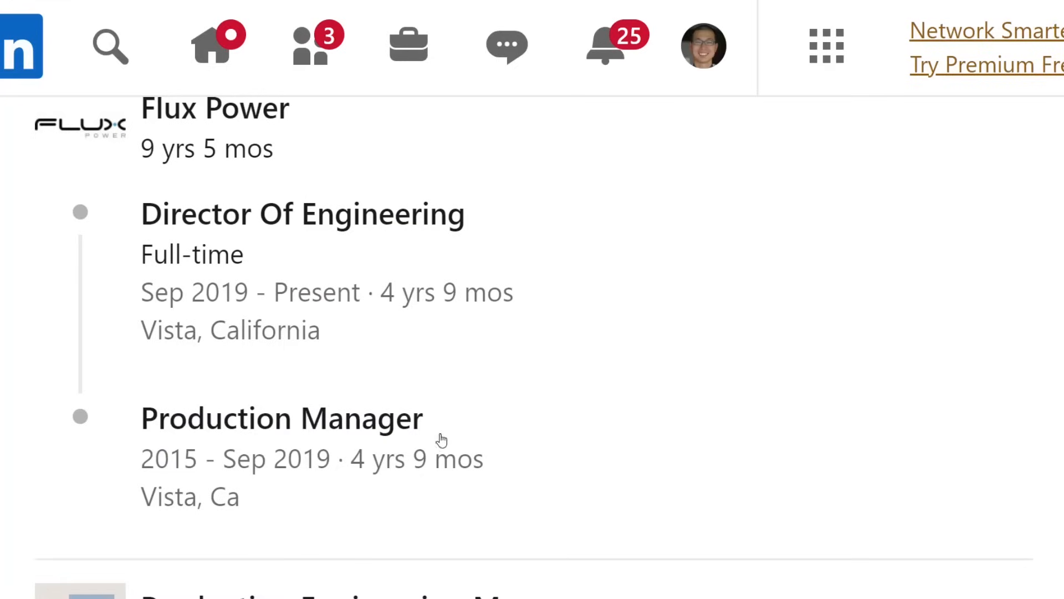
{"action": "mouse_move", "coordinate": [393, 465]}
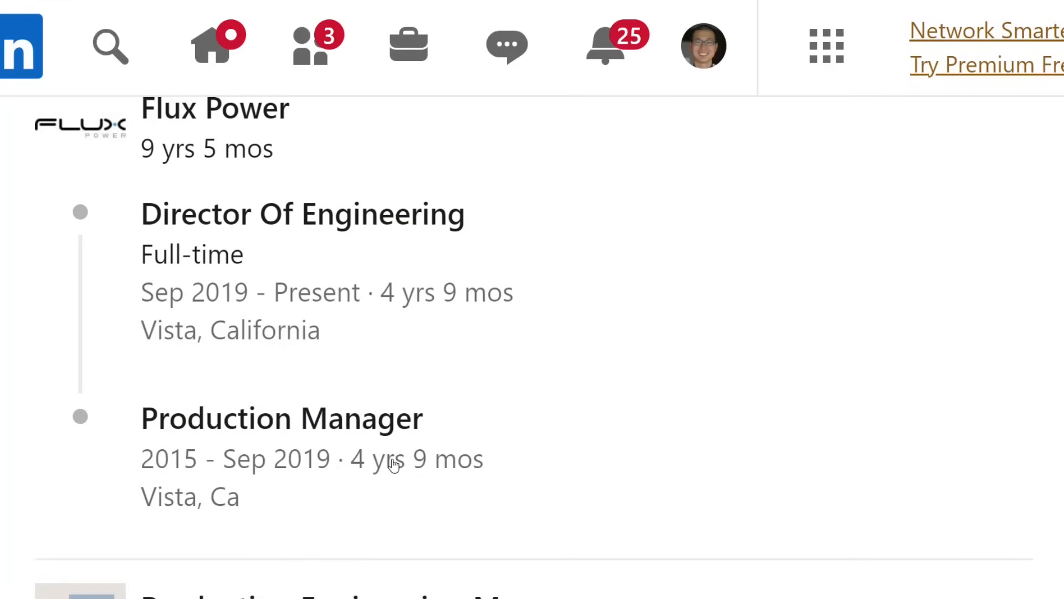
{"action": "mouse_move", "coordinate": [428, 367]}
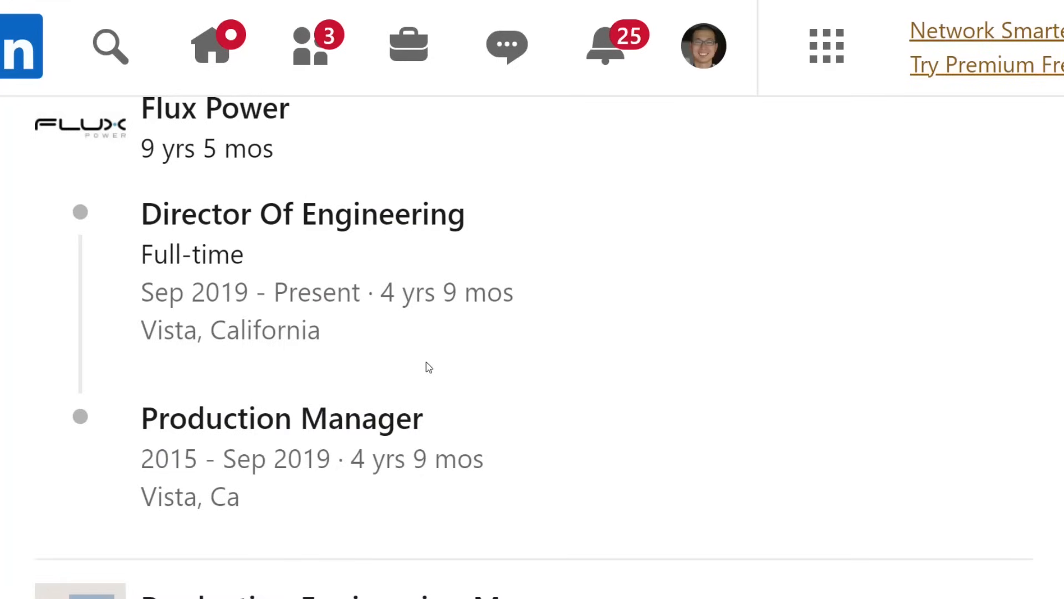
{"action": "mouse_move", "coordinate": [438, 367]}
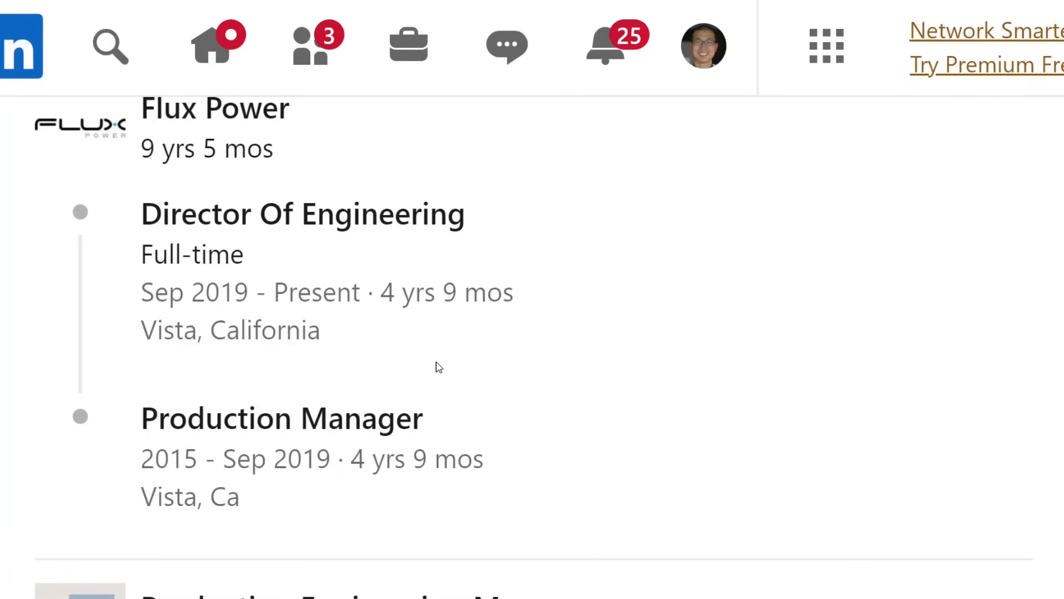
{"action": "mouse_move", "coordinate": [435, 301]}
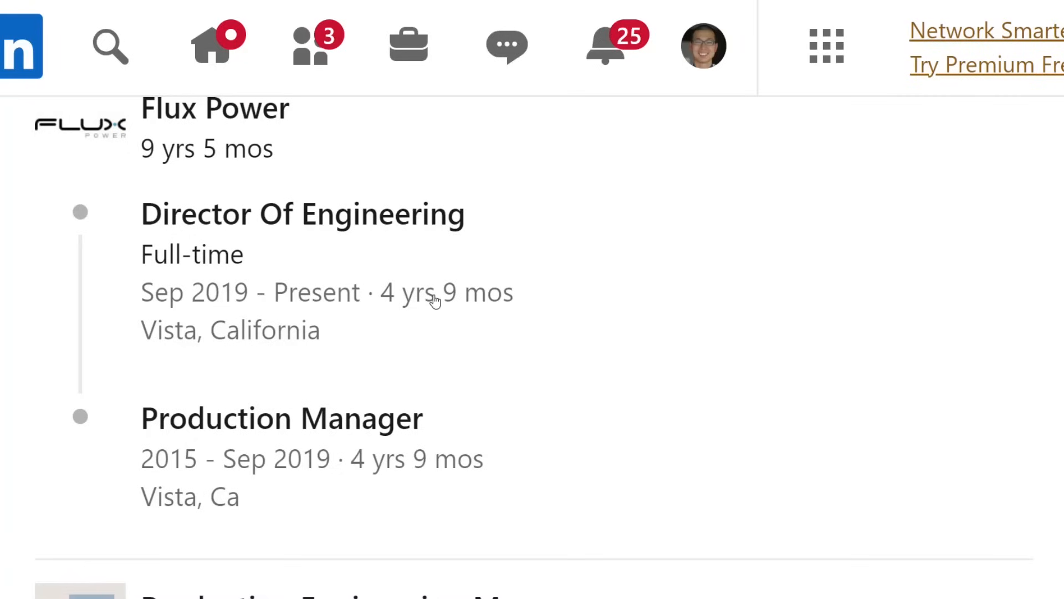
{"action": "mouse_move", "coordinate": [456, 284]}
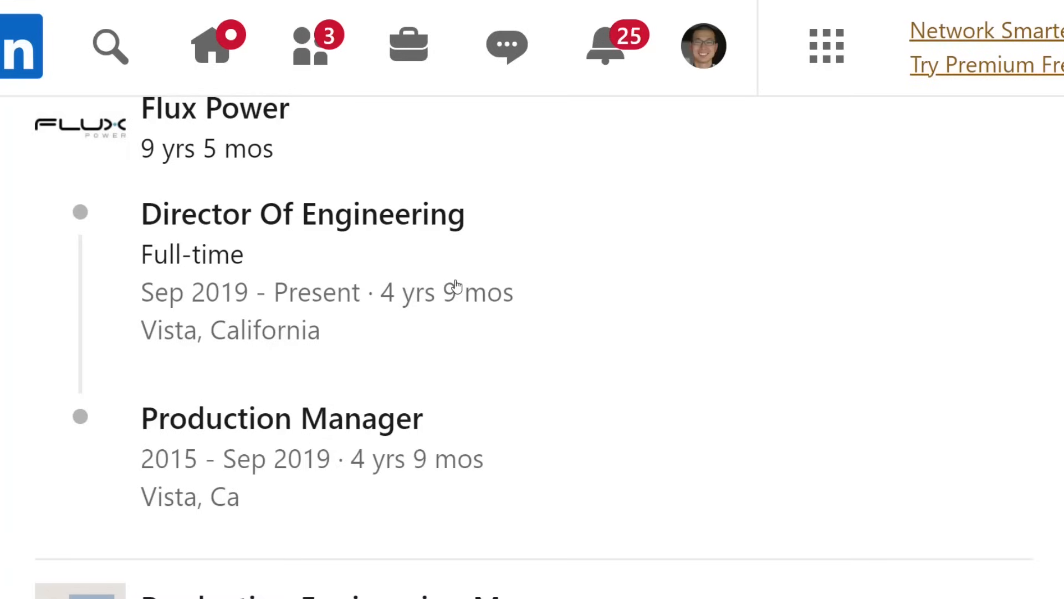
{"action": "mouse_move", "coordinate": [444, 301]}
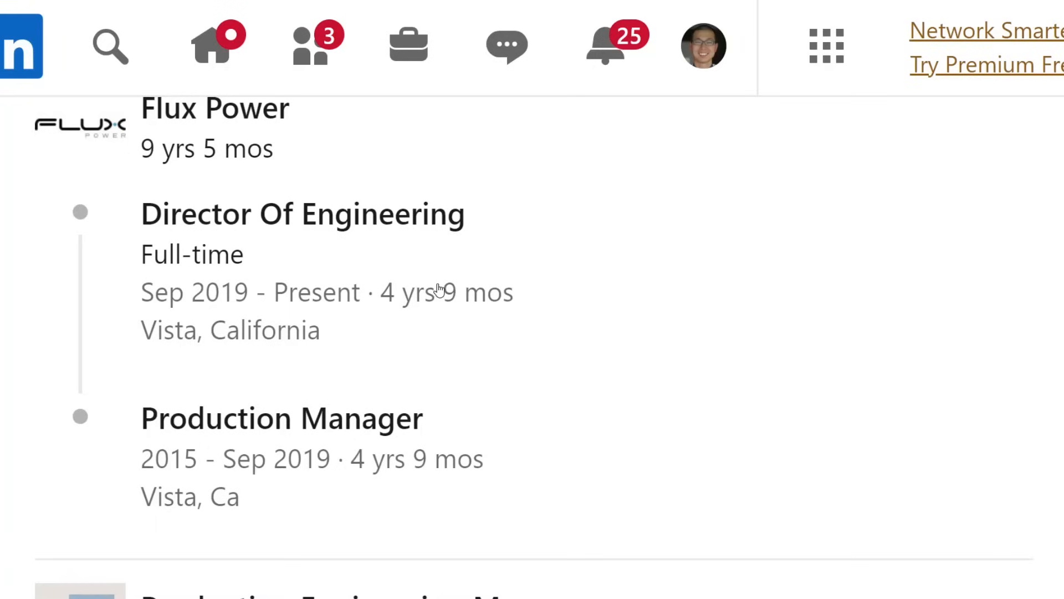
{"action": "mouse_move", "coordinate": [432, 283]}
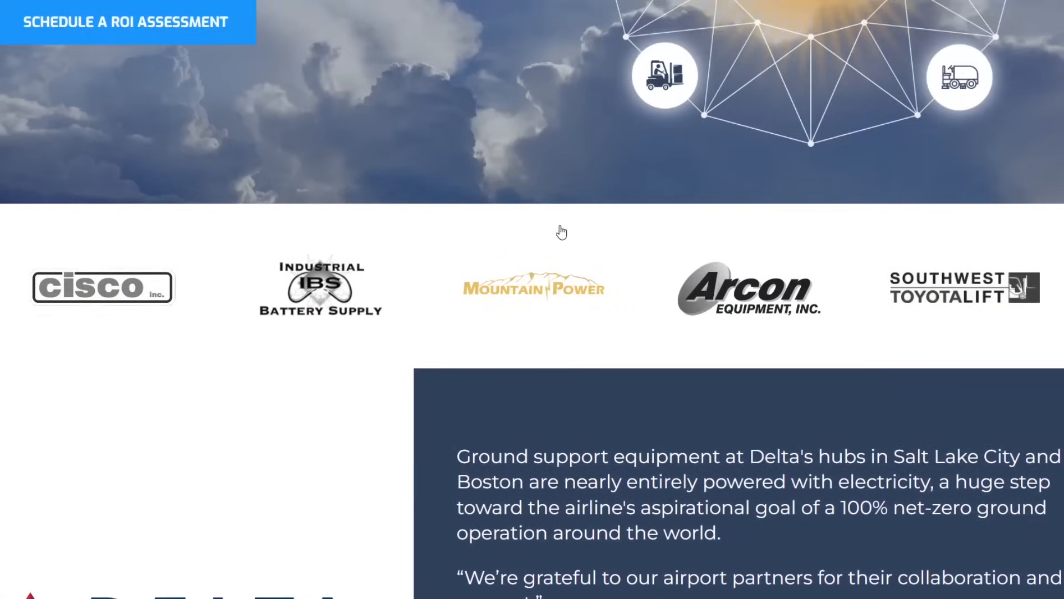
{"action": "scroll", "scroll_direction": "down", "scroll_amount": 3}
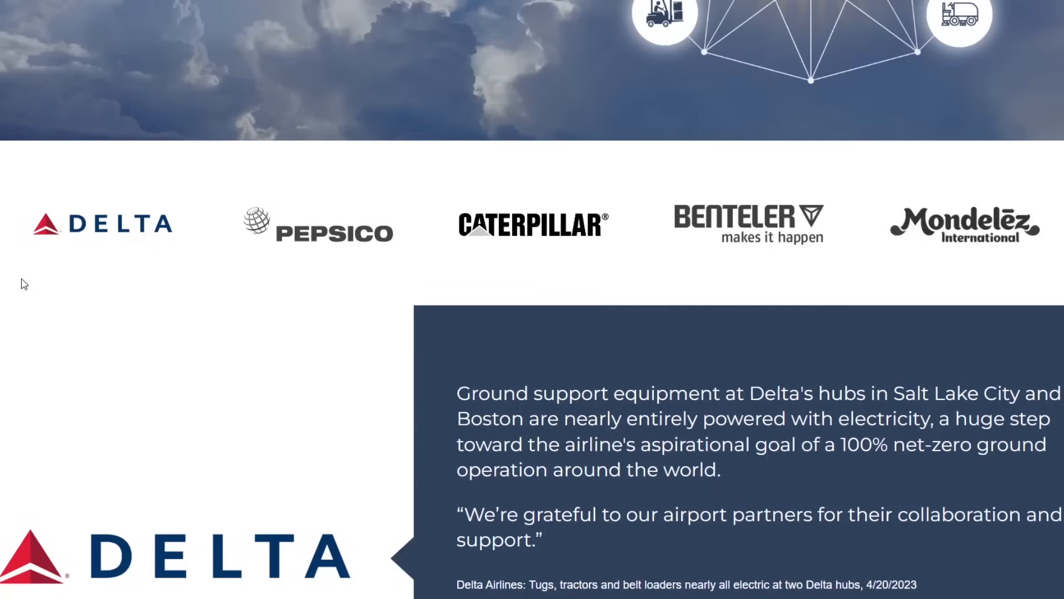
{"action": "mouse_move", "coordinate": [67, 268]}
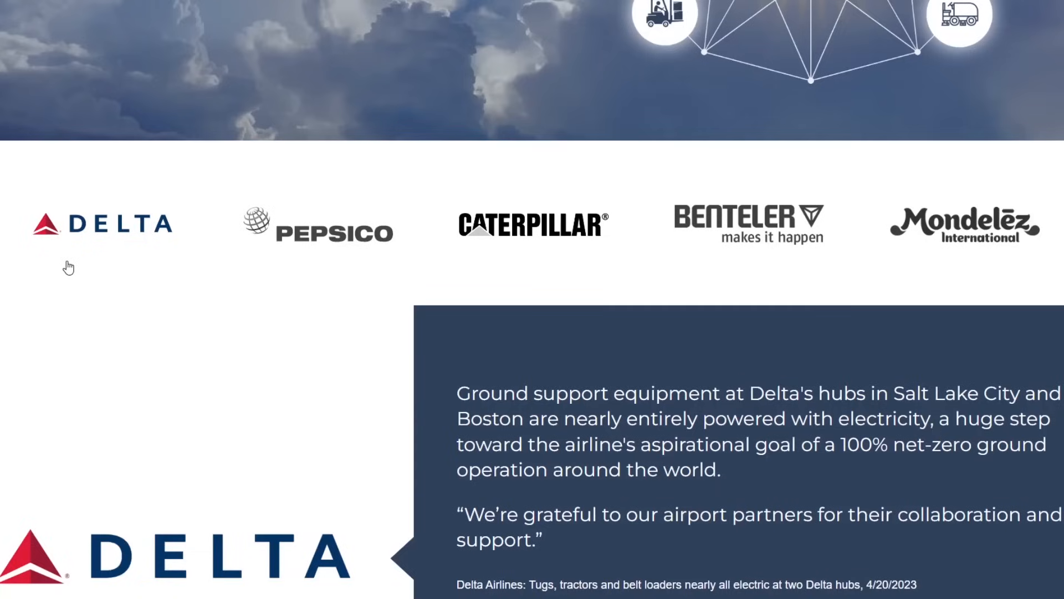
{"action": "mouse_move", "coordinate": [455, 404]}
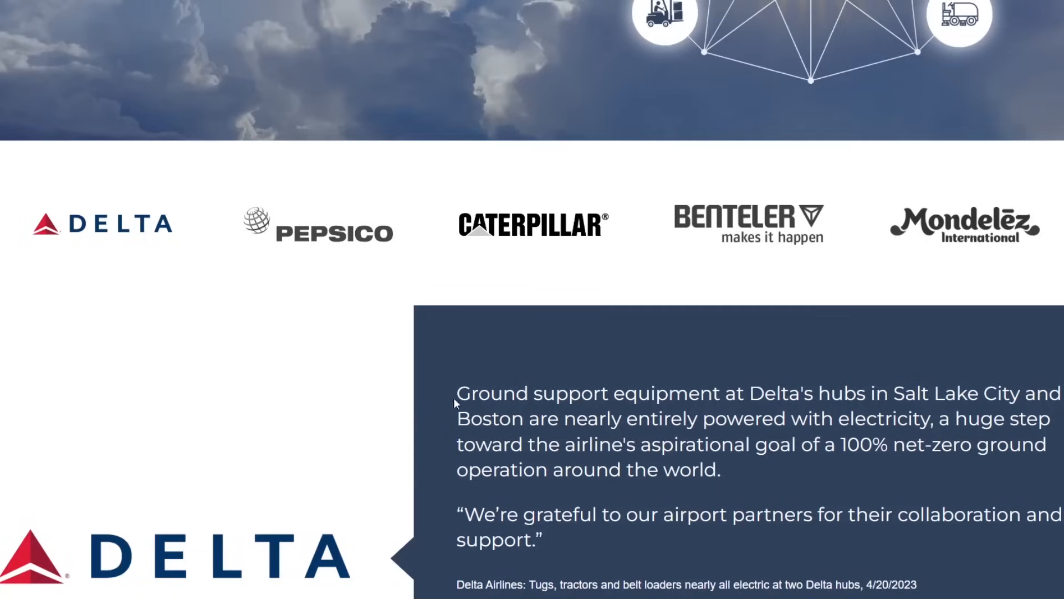
{"action": "scroll", "scroll_direction": "down", "scroll_amount": 3}
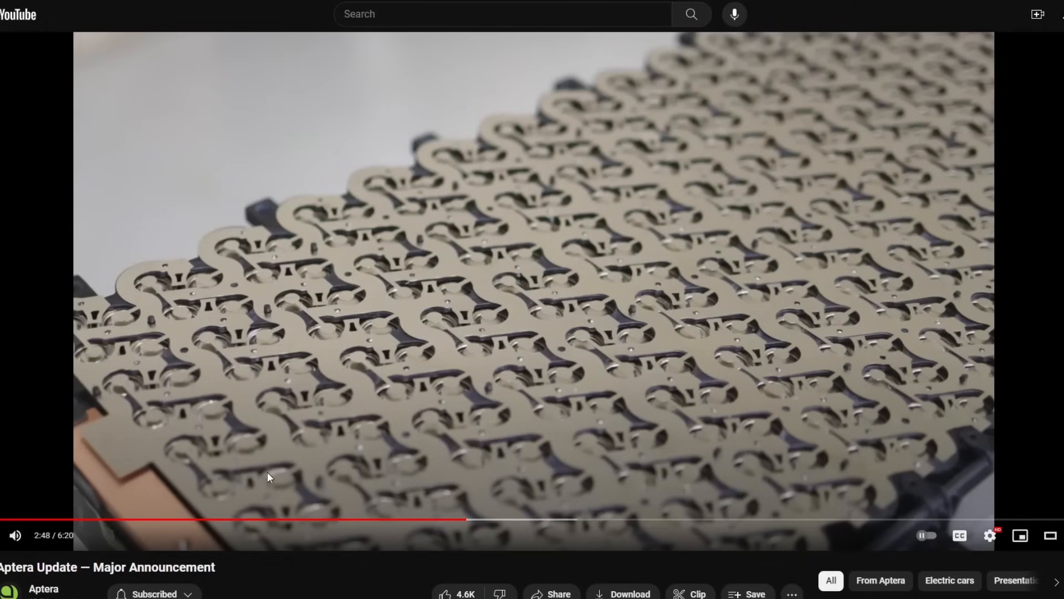
{"action": "mouse_move", "coordinate": [293, 319]}
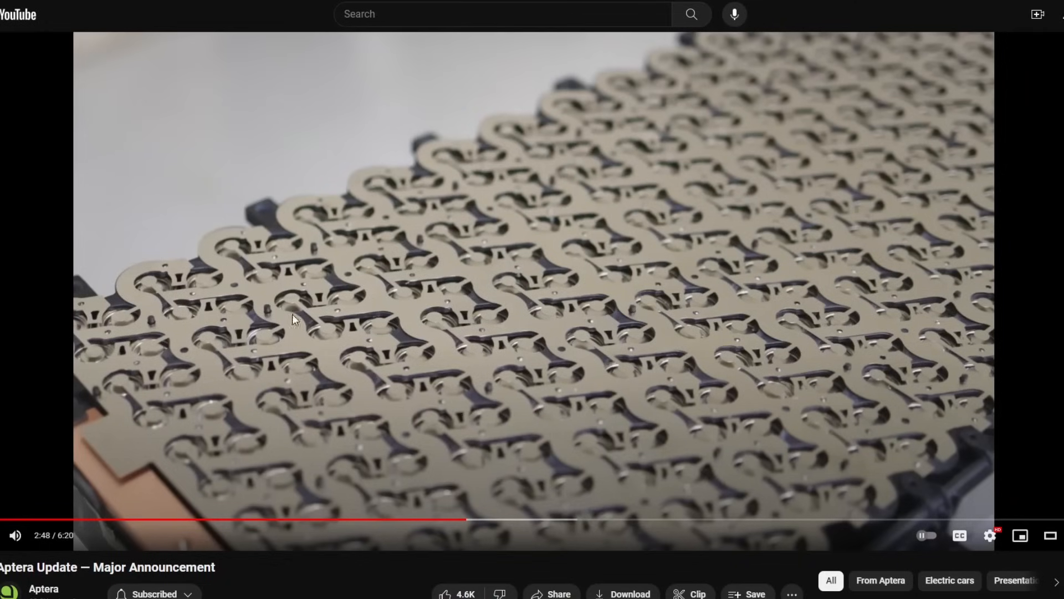
{"action": "mouse_move", "coordinate": [646, 388]}
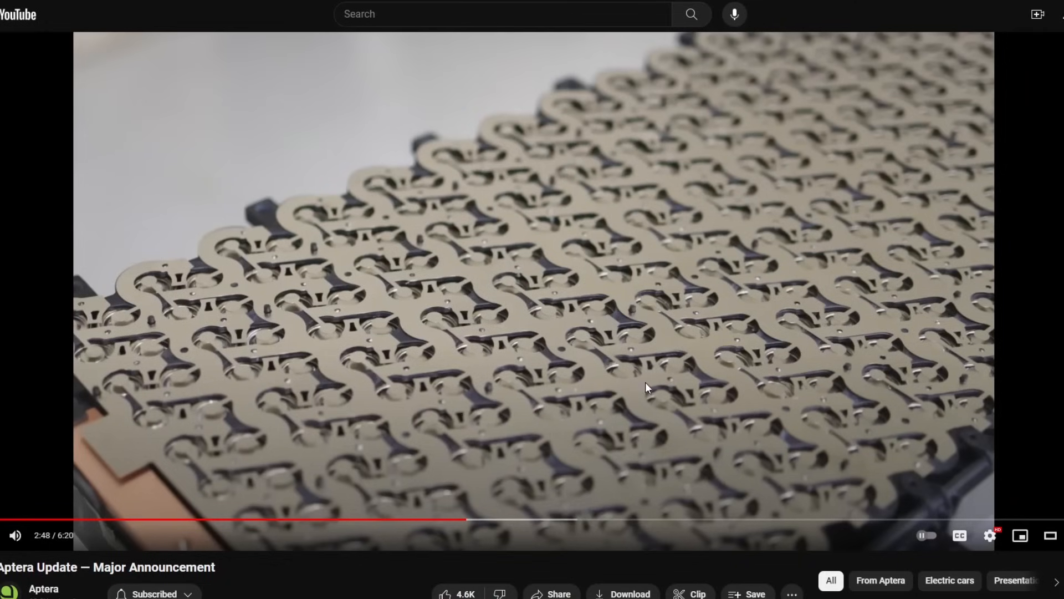
{"action": "mouse_move", "coordinate": [371, 367]}
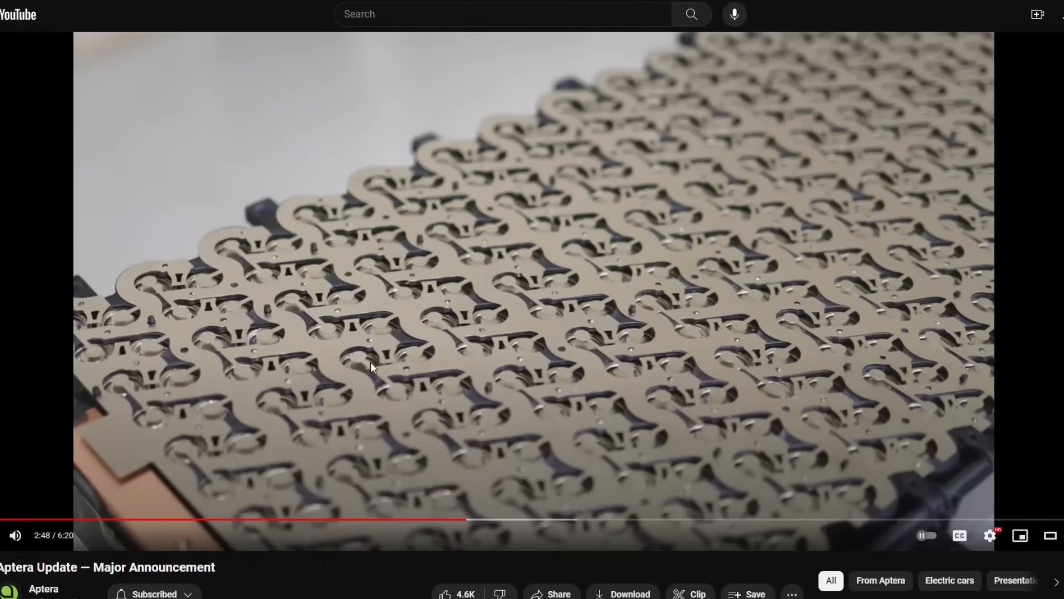
{"action": "mouse_move", "coordinate": [658, 394]}
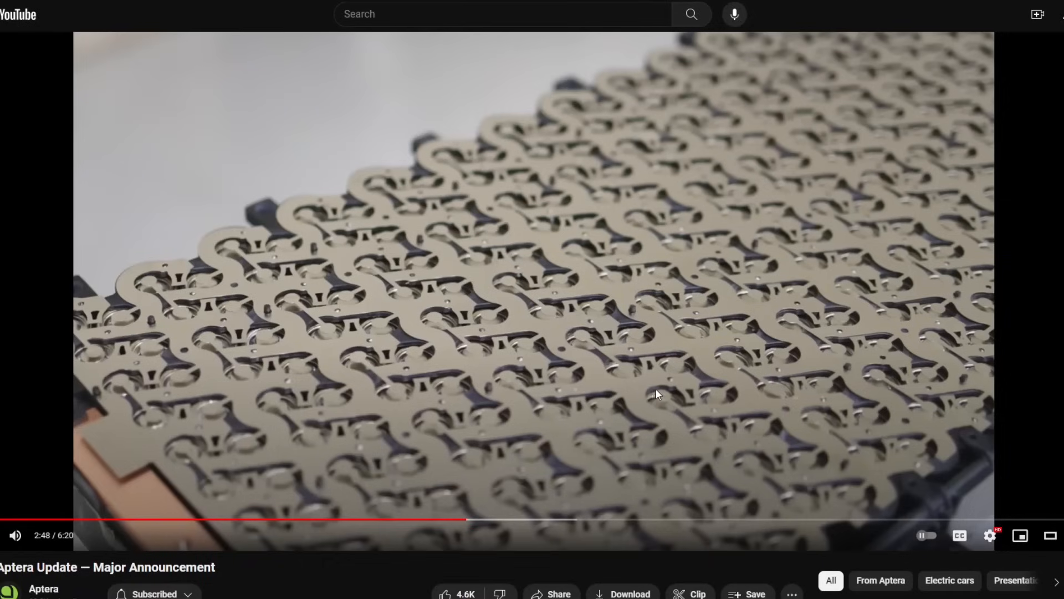
{"action": "mouse_move", "coordinate": [516, 311]}
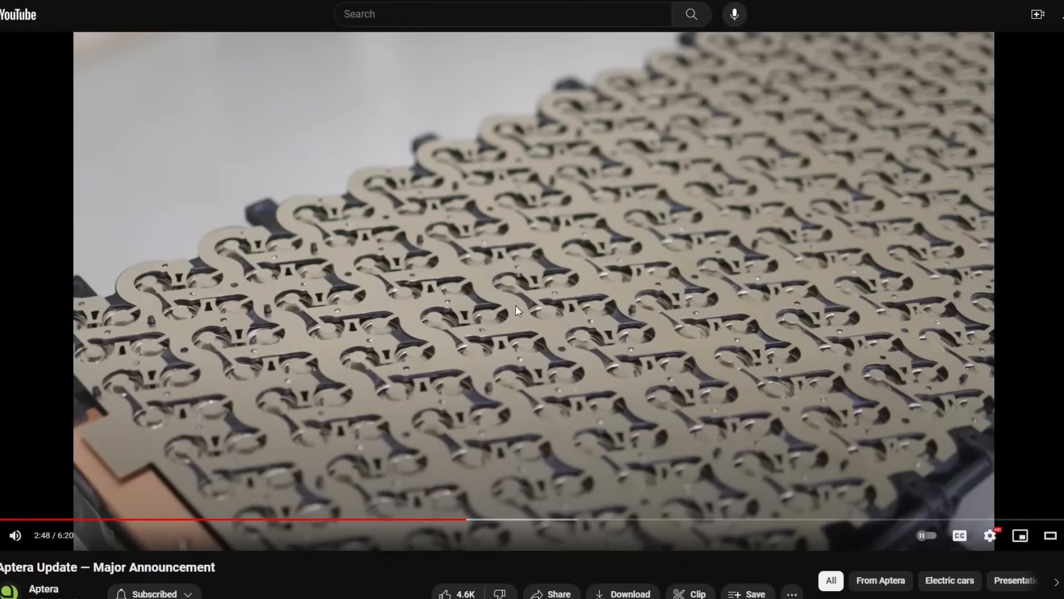
{"action": "mouse_move", "coordinate": [373, 270]}
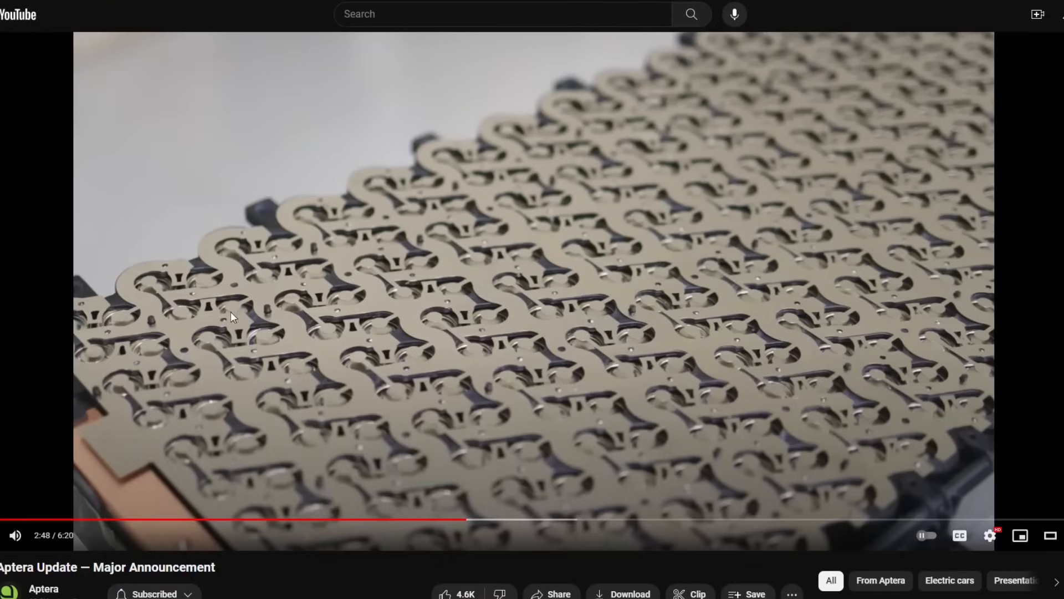
{"action": "mouse_move", "coordinate": [718, 306]}
{"action": "type", "text": "aptera battery"}
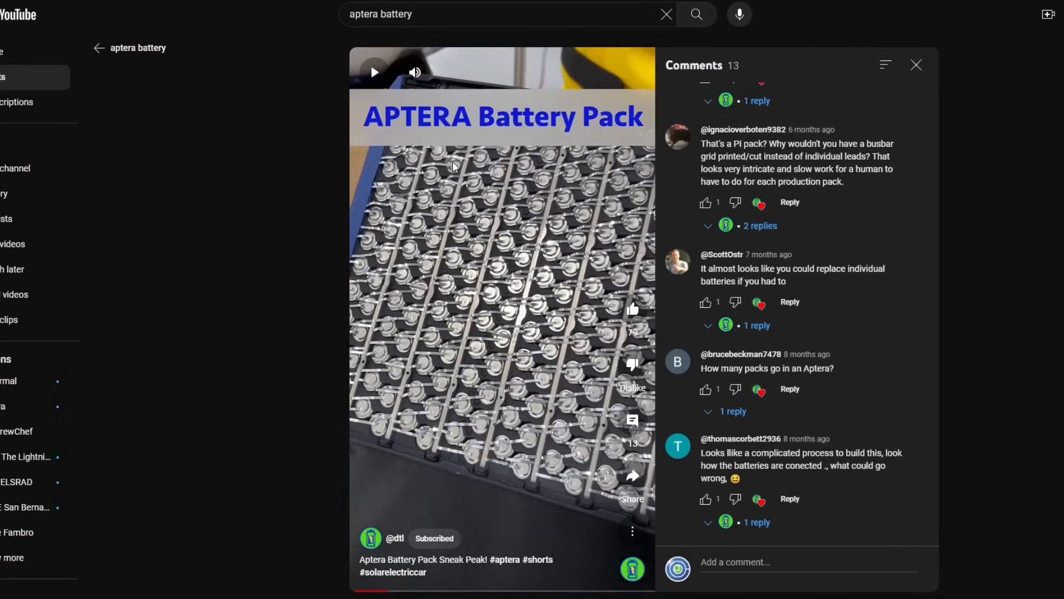
{"action": "mouse_move", "coordinate": [391, 514]}
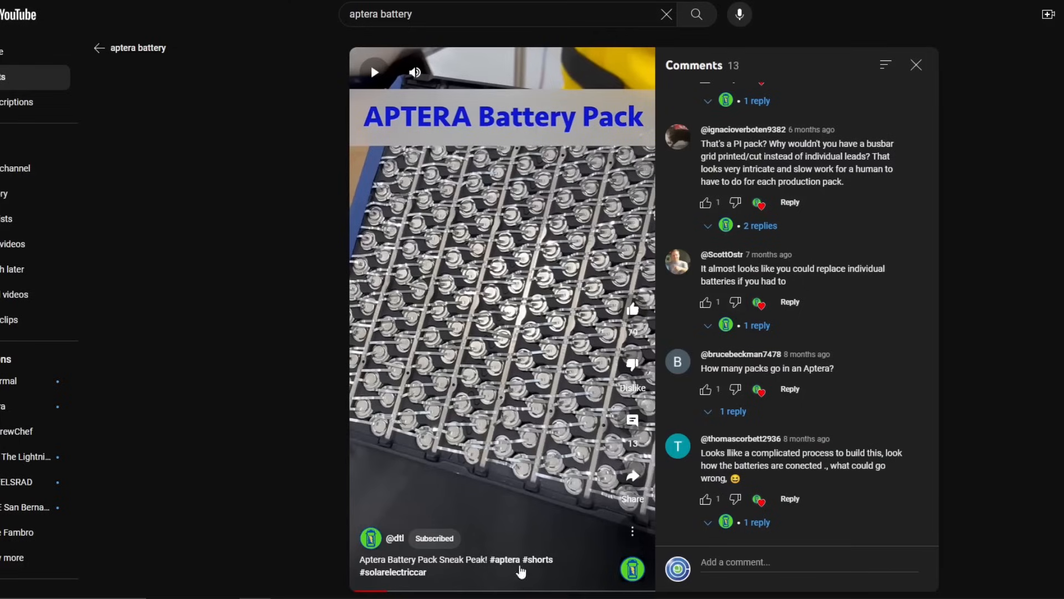
{"action": "mouse_move", "coordinate": [458, 422]}
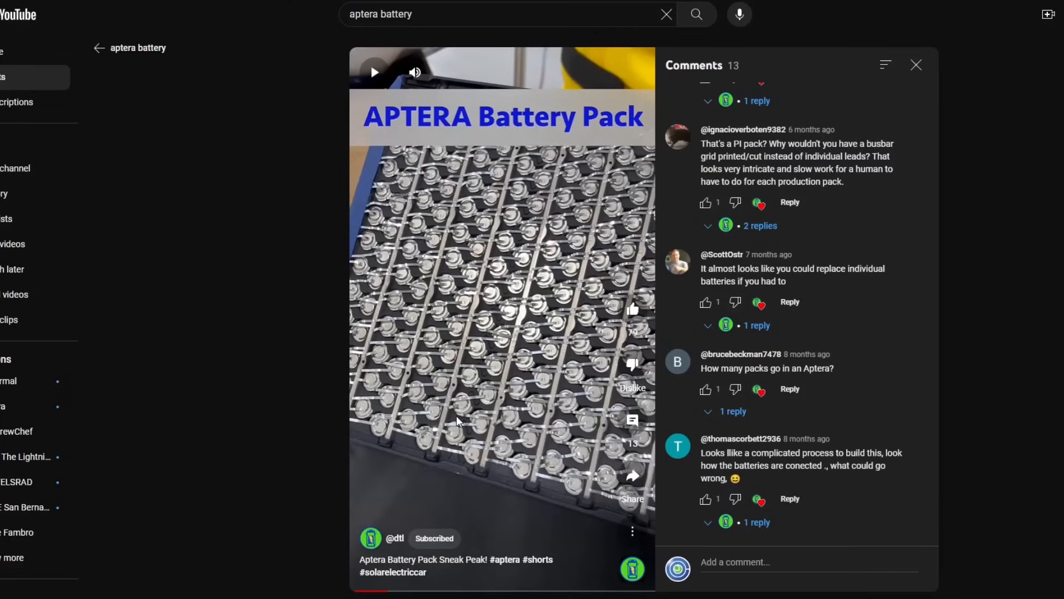
{"action": "mouse_move", "coordinate": [497, 333]}
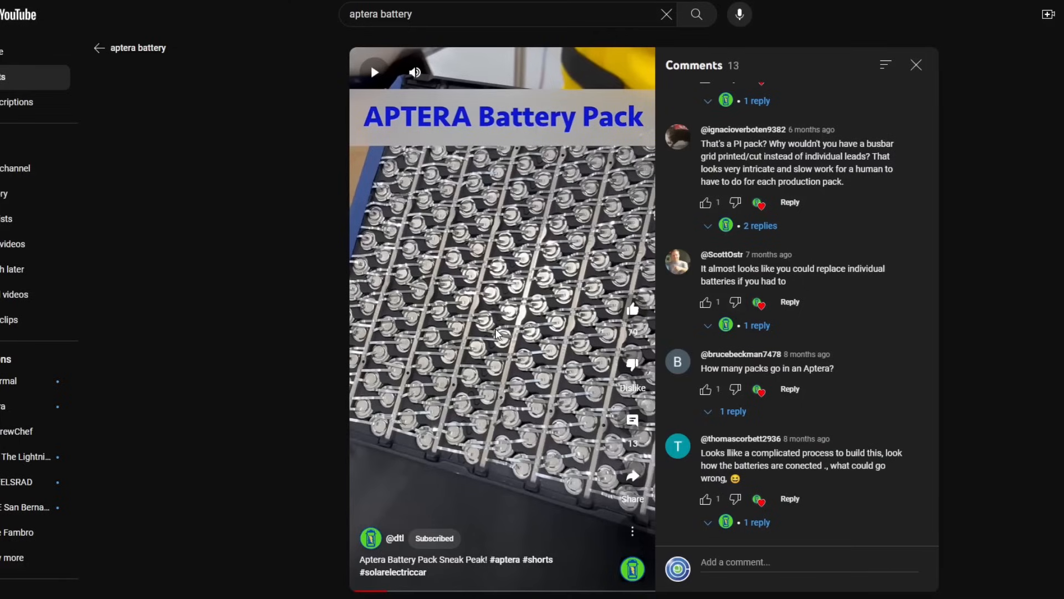
{"action": "mouse_move", "coordinate": [567, 164]}
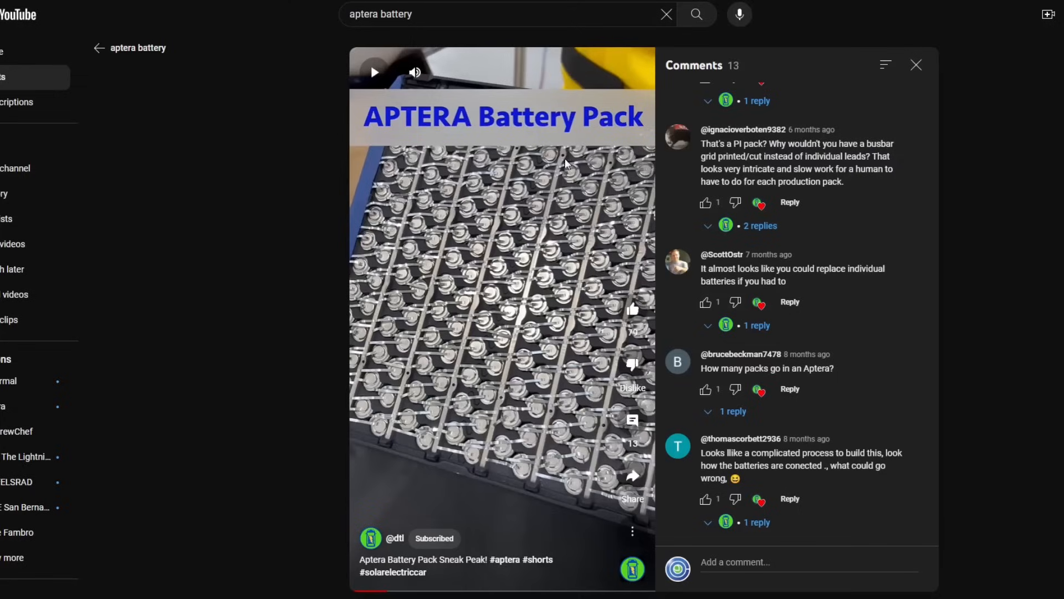
{"action": "mouse_move", "coordinate": [511, 309]}
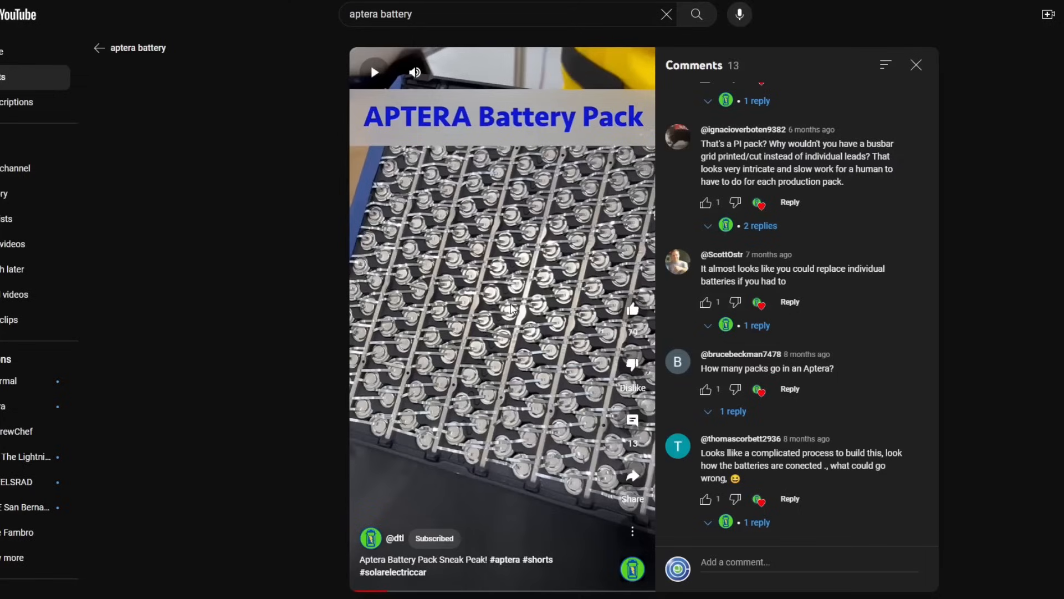
{"action": "mouse_move", "coordinate": [491, 410]}
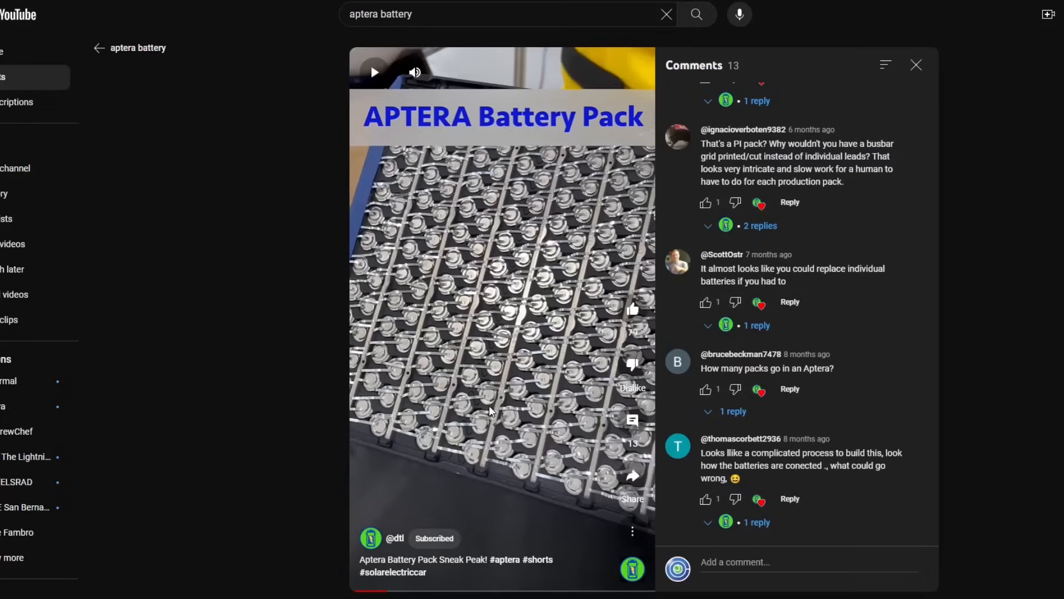
{"action": "mouse_move", "coordinate": [459, 368]}
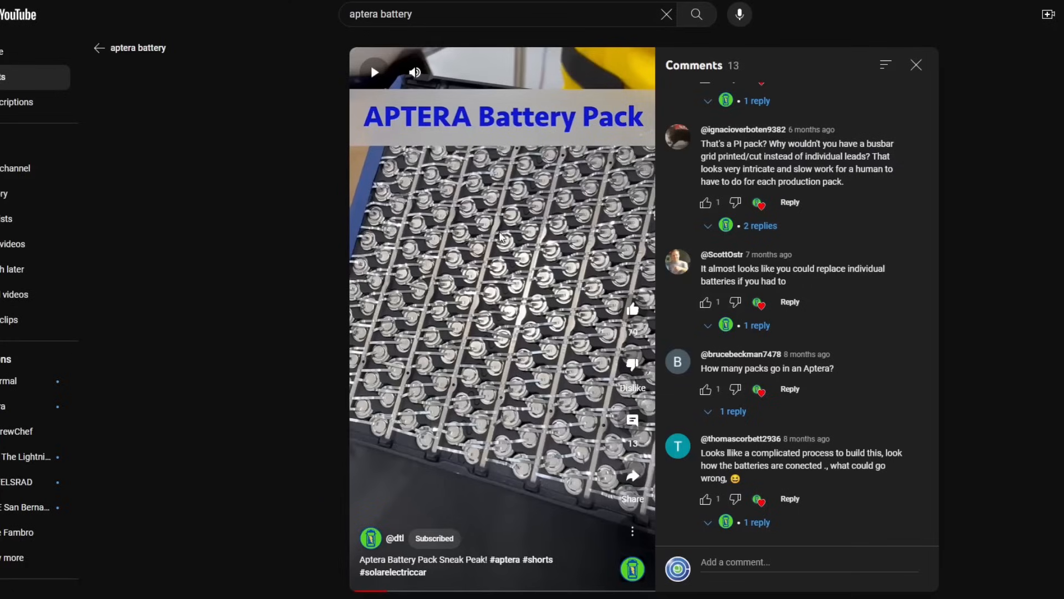
{"action": "mouse_move", "coordinate": [291, 7]}
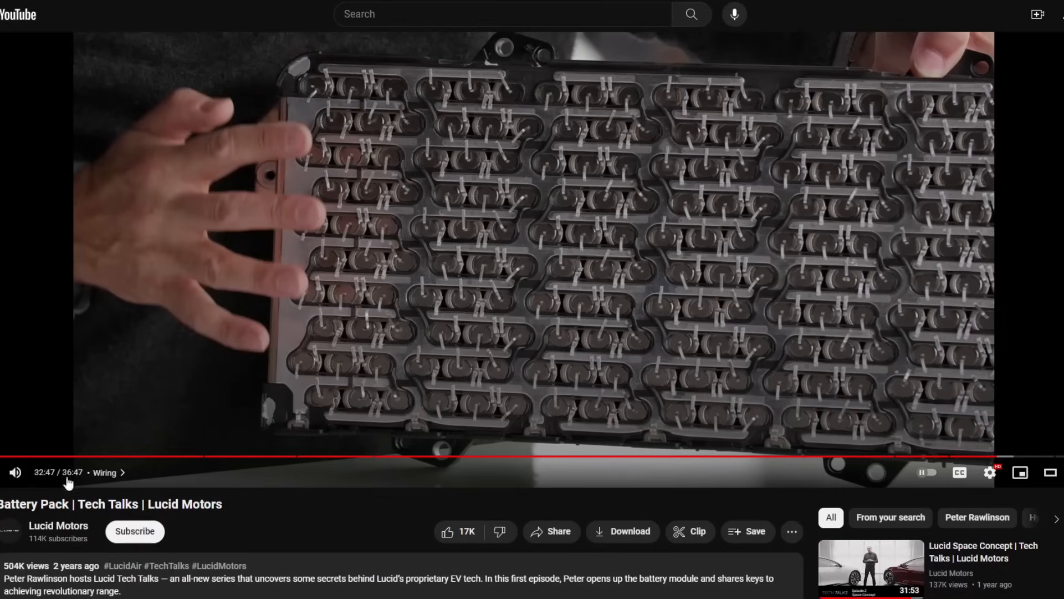
{"action": "mouse_move", "coordinate": [176, 520]}
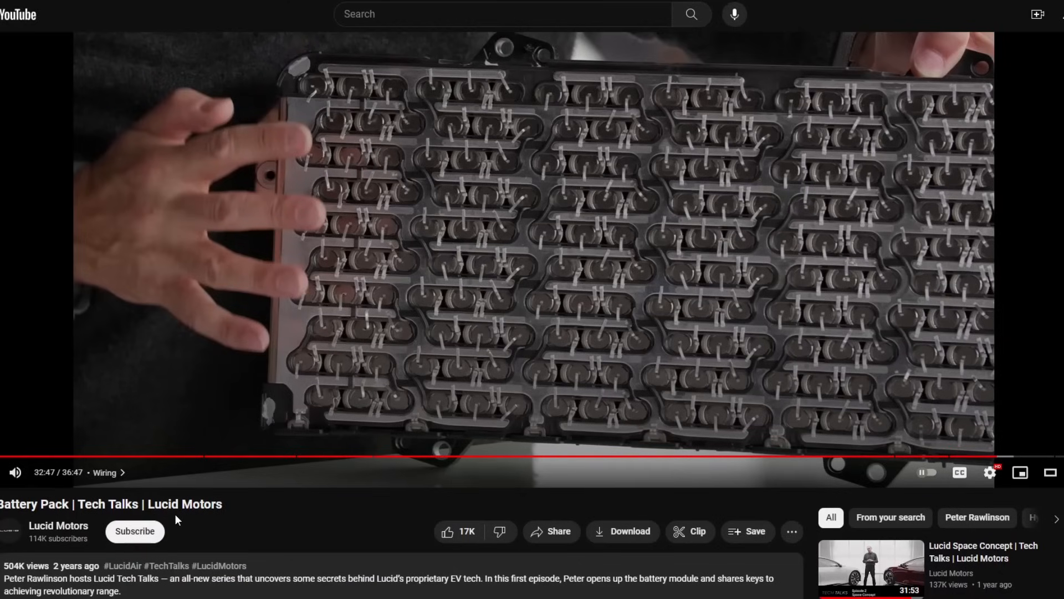
{"action": "mouse_move", "coordinate": [237, 503]}
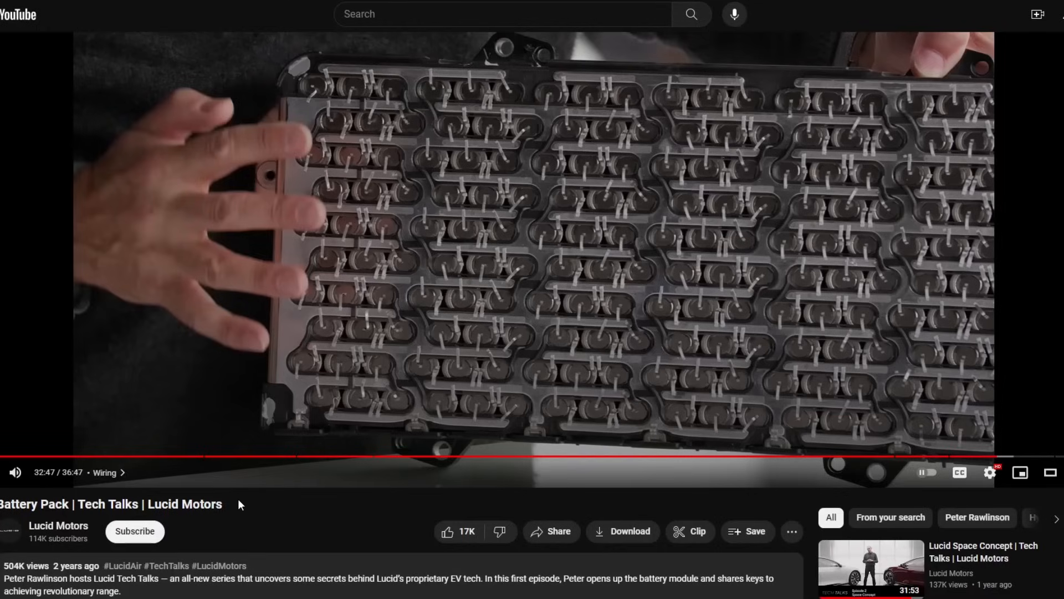
{"action": "mouse_move", "coordinate": [437, 328]}
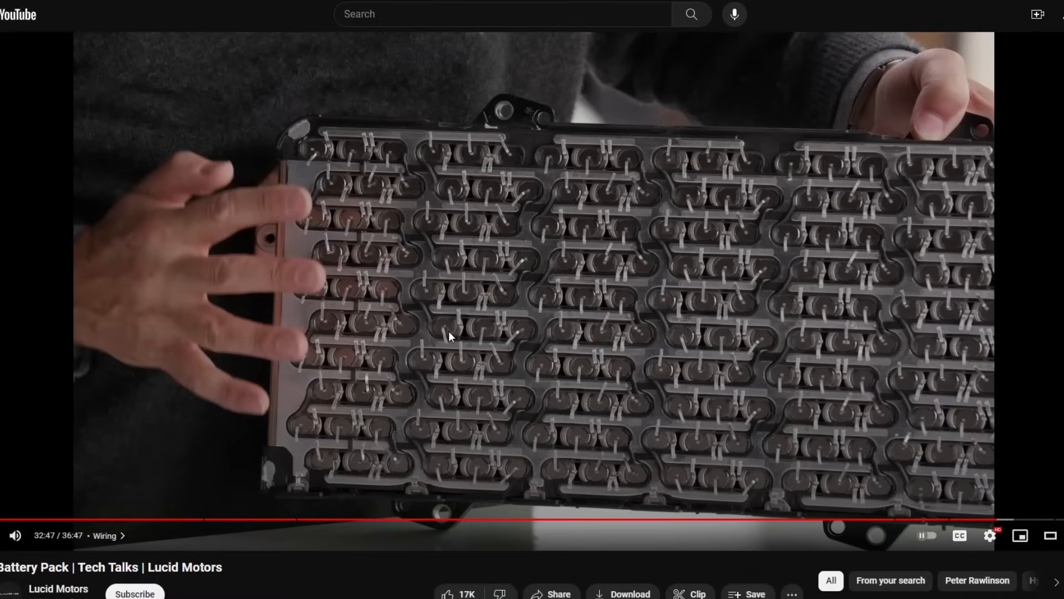
{"action": "mouse_move", "coordinate": [342, 102]}
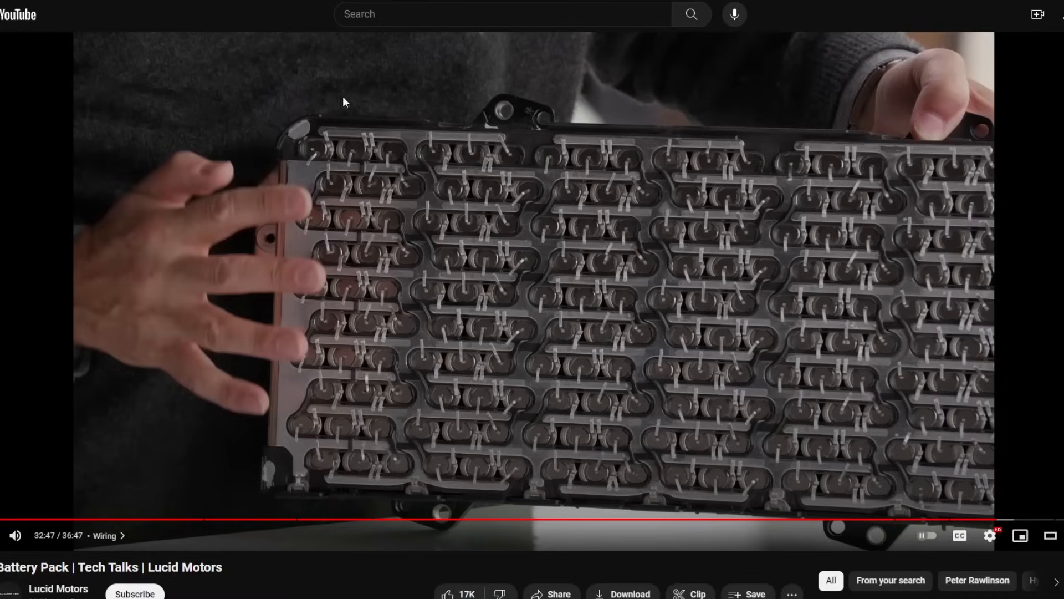
{"action": "mouse_move", "coordinate": [603, 285]}
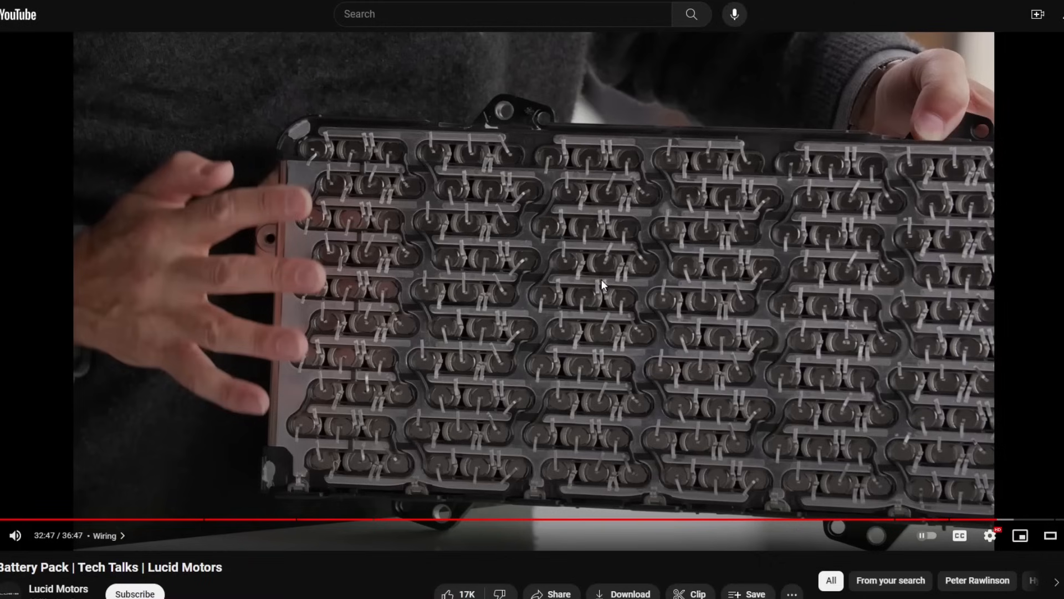
{"action": "mouse_move", "coordinate": [568, 264]}
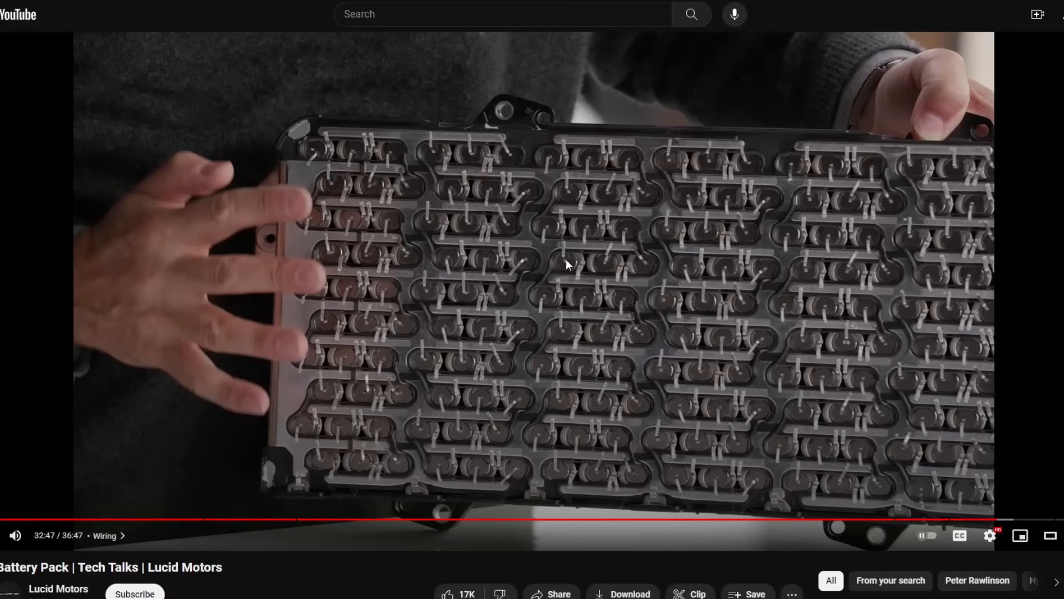
{"action": "mouse_move", "coordinate": [563, 278]}
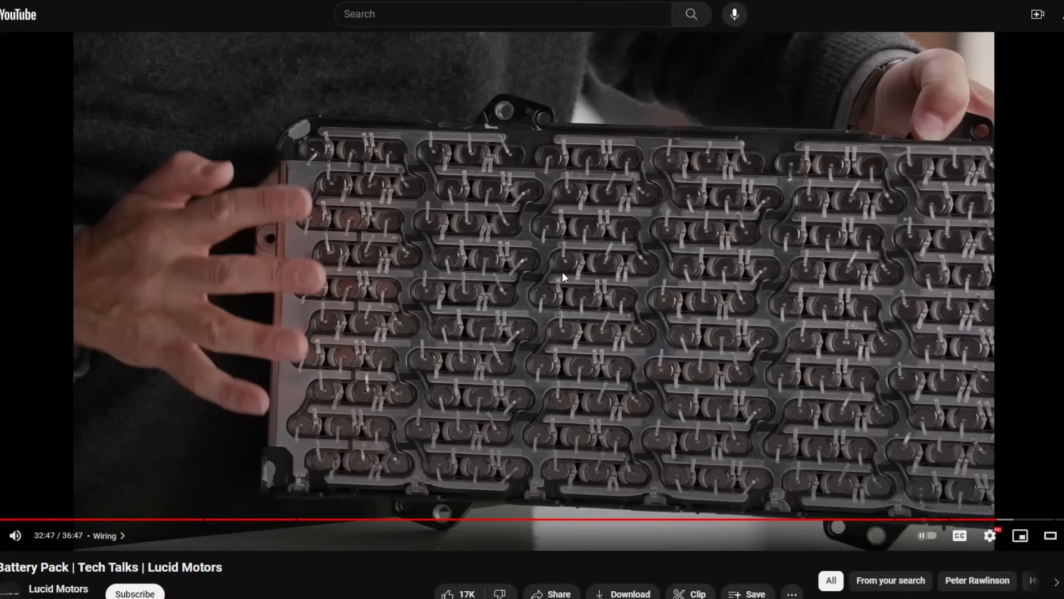
{"action": "mouse_move", "coordinate": [639, 284]}
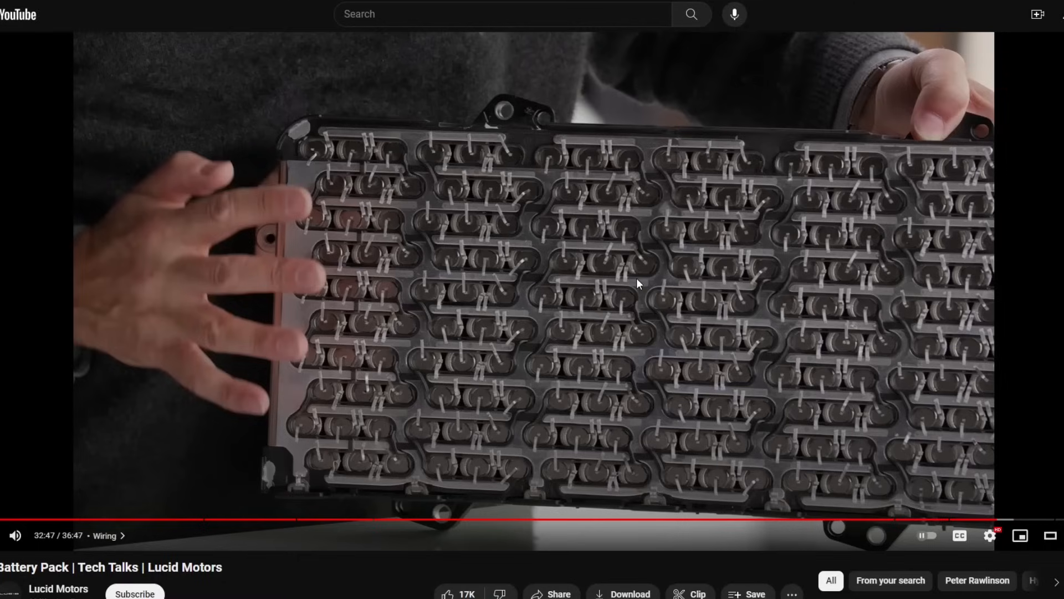
{"action": "mouse_move", "coordinate": [600, 286]}
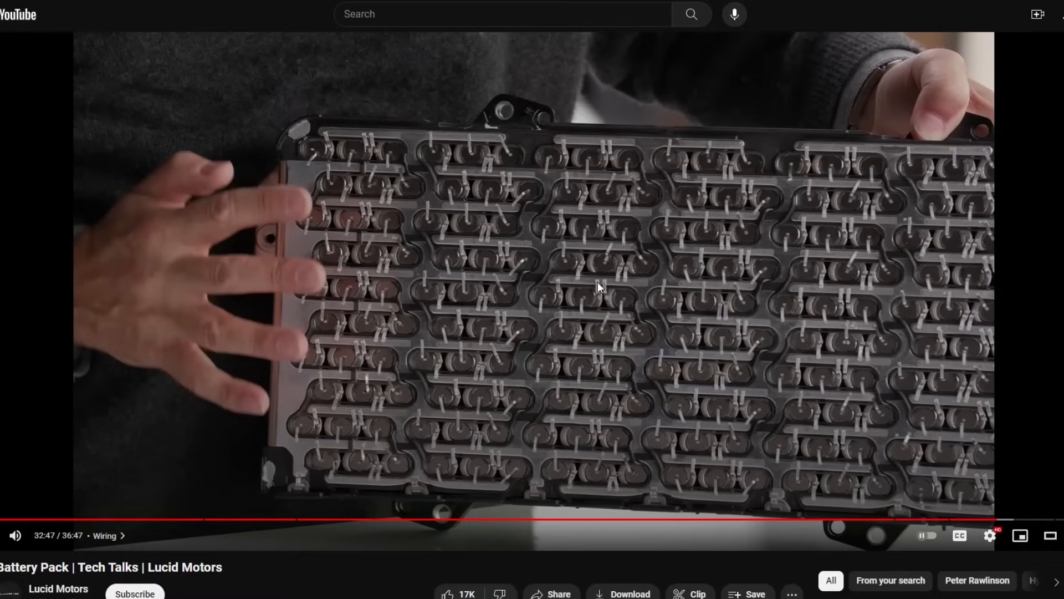
{"action": "mouse_move", "coordinate": [663, 454]}
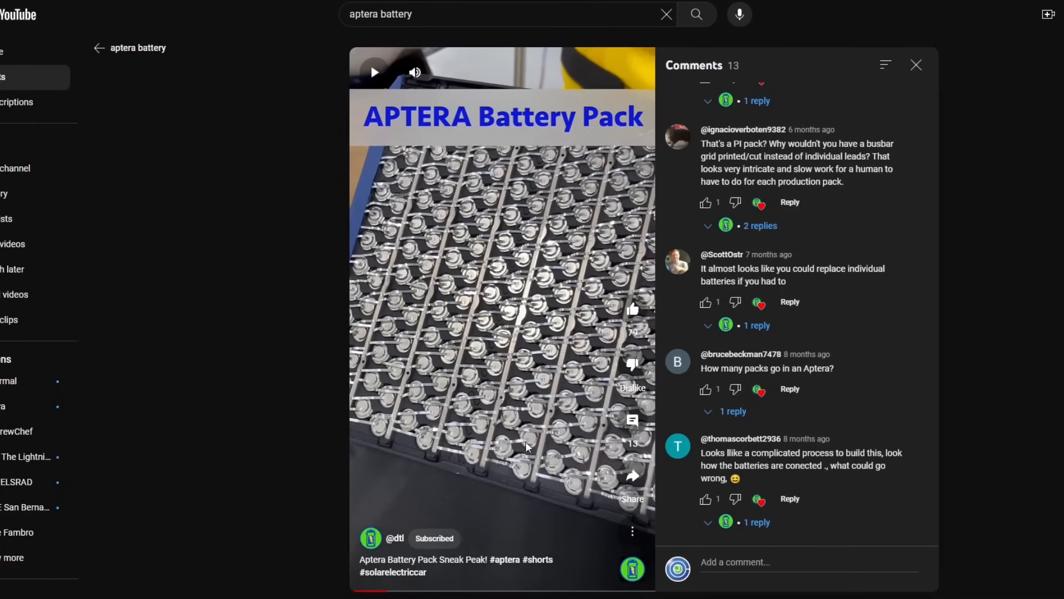
{"action": "mouse_move", "coordinate": [502, 340]}
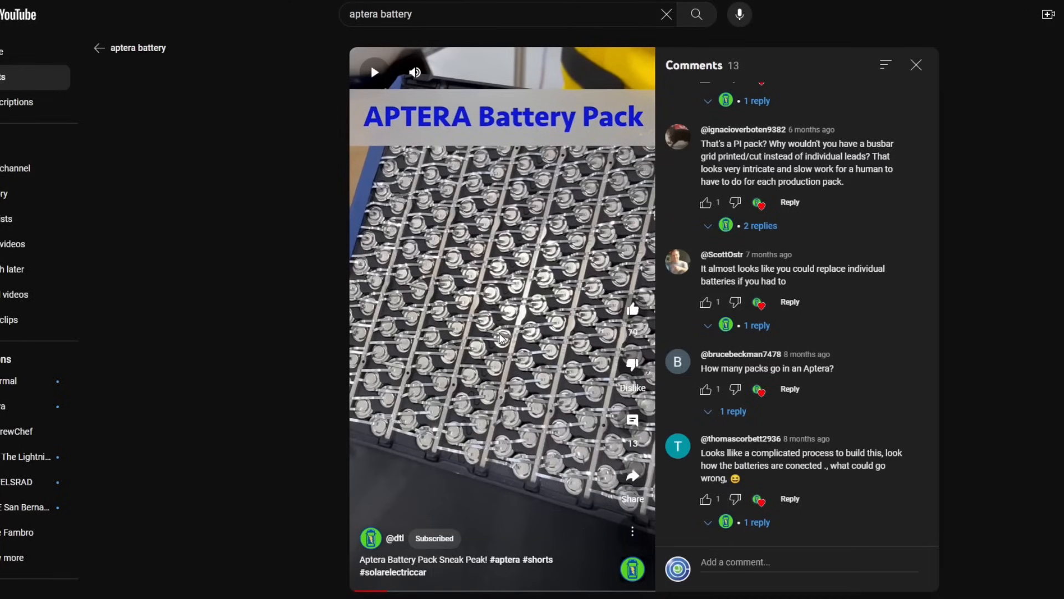
{"action": "mouse_move", "coordinate": [509, 379]}
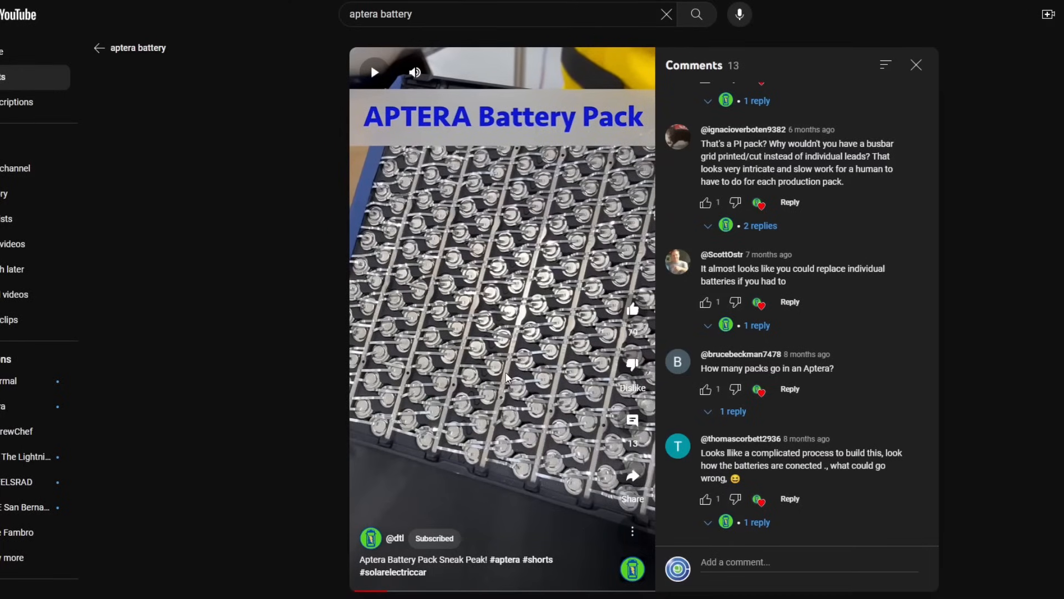
{"action": "mouse_move", "coordinate": [580, 186]}
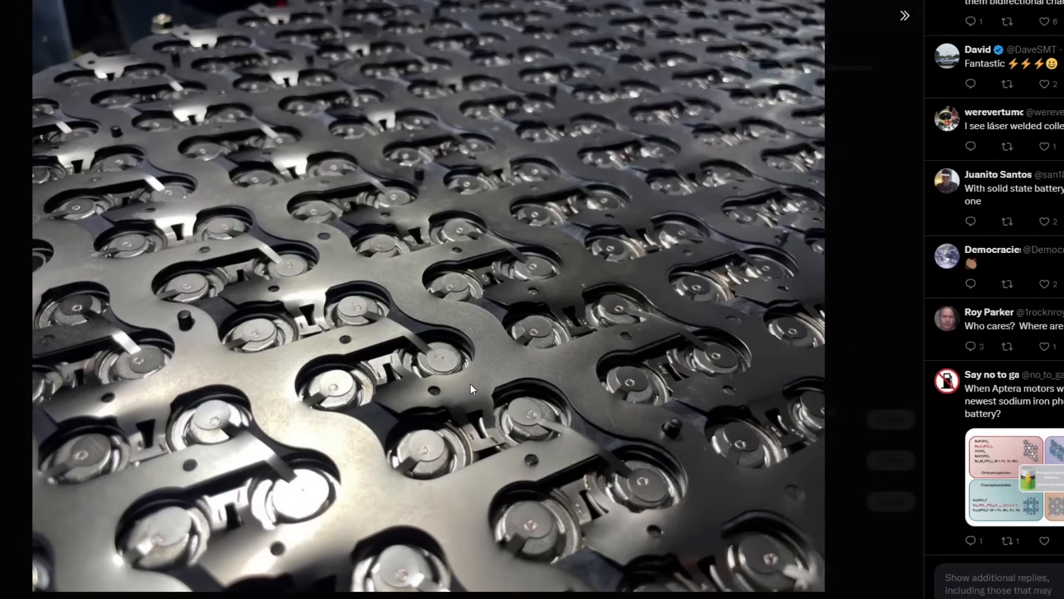
{"action": "mouse_move", "coordinate": [507, 397]}
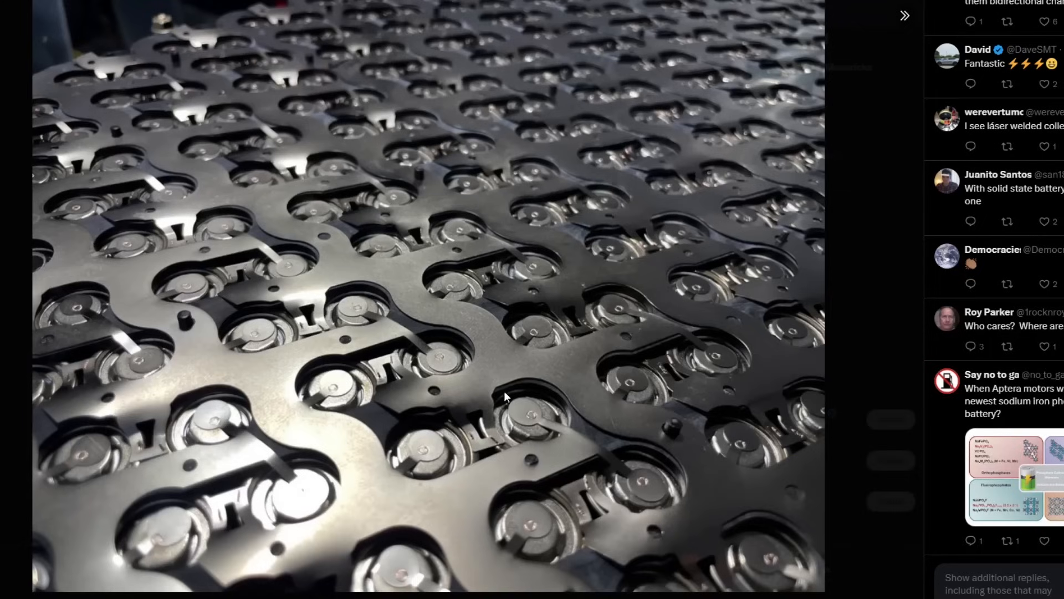
{"action": "mouse_move", "coordinate": [282, 260]}
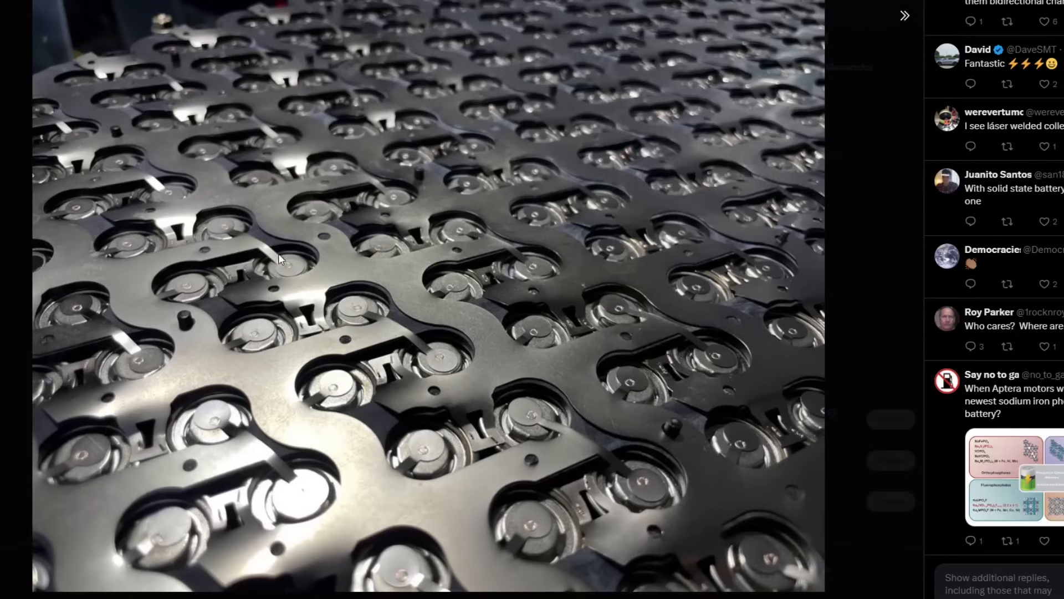
{"action": "mouse_move", "coordinate": [497, 301]}
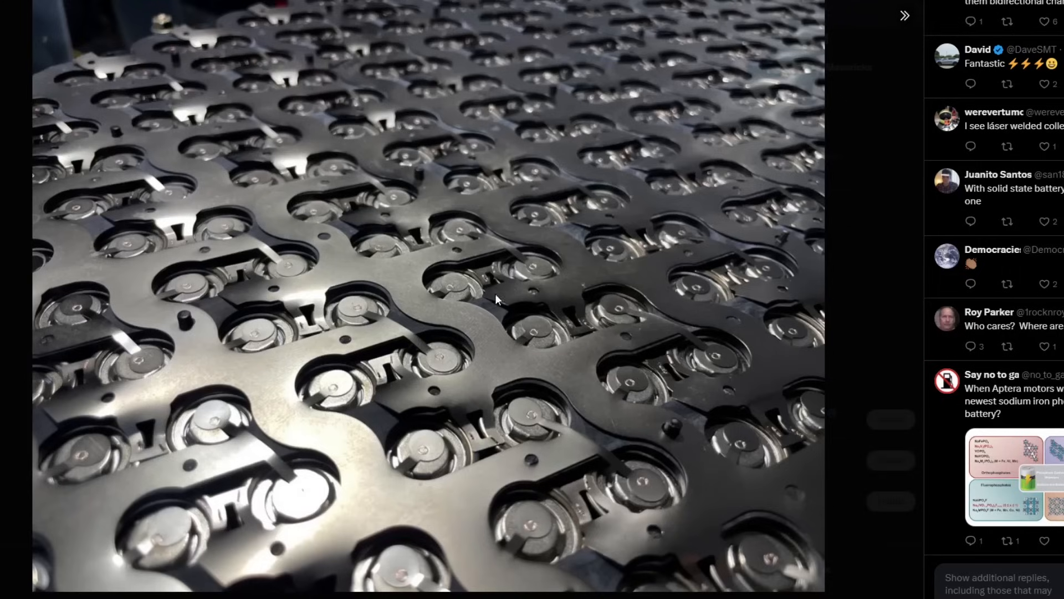
{"action": "mouse_move", "coordinate": [568, 321]}
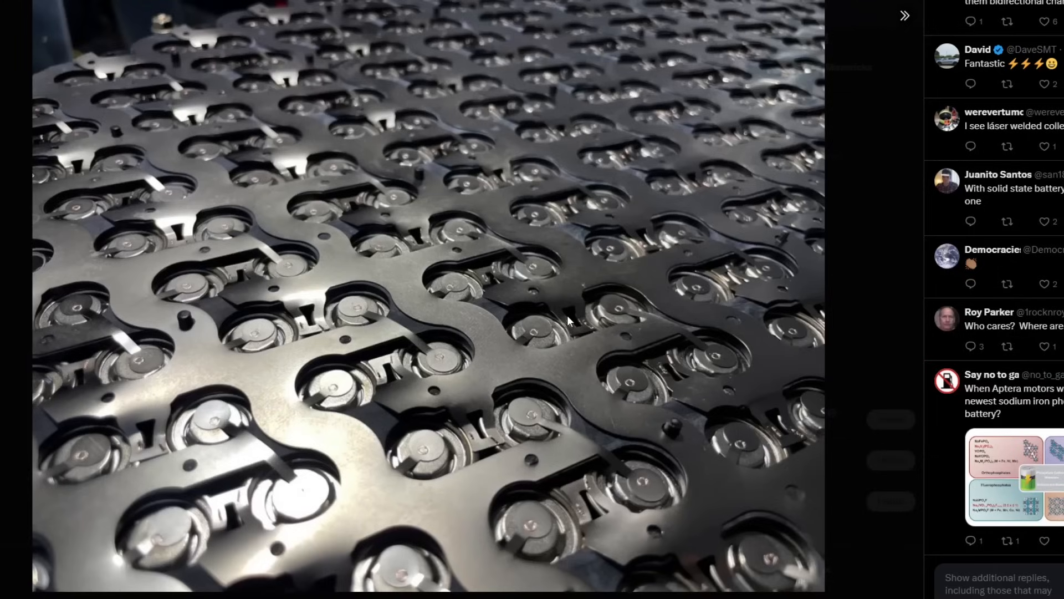
{"action": "mouse_move", "coordinate": [228, 376]}
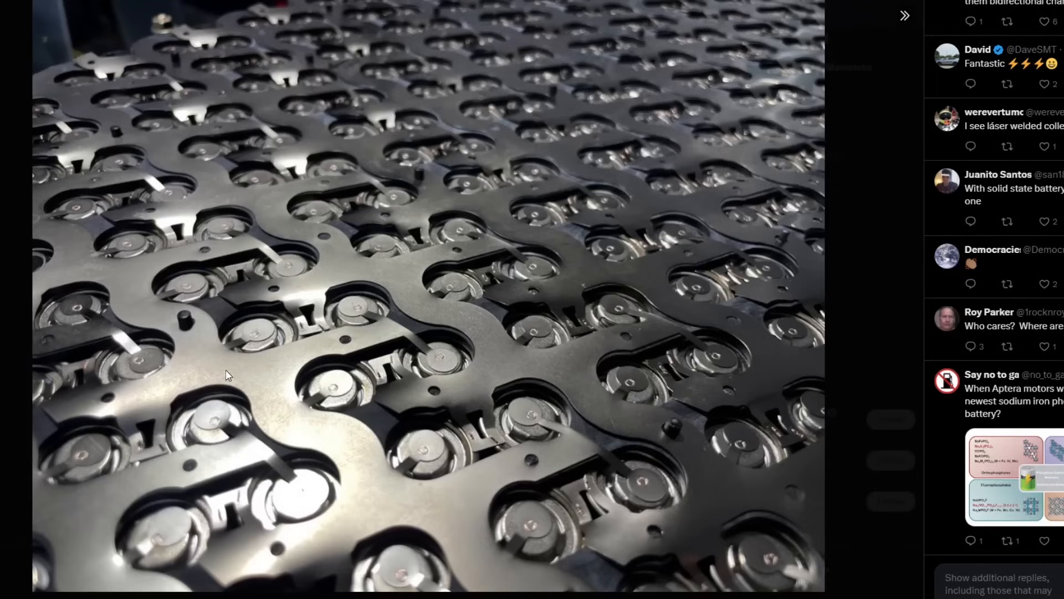
{"action": "mouse_move", "coordinate": [434, 283]}
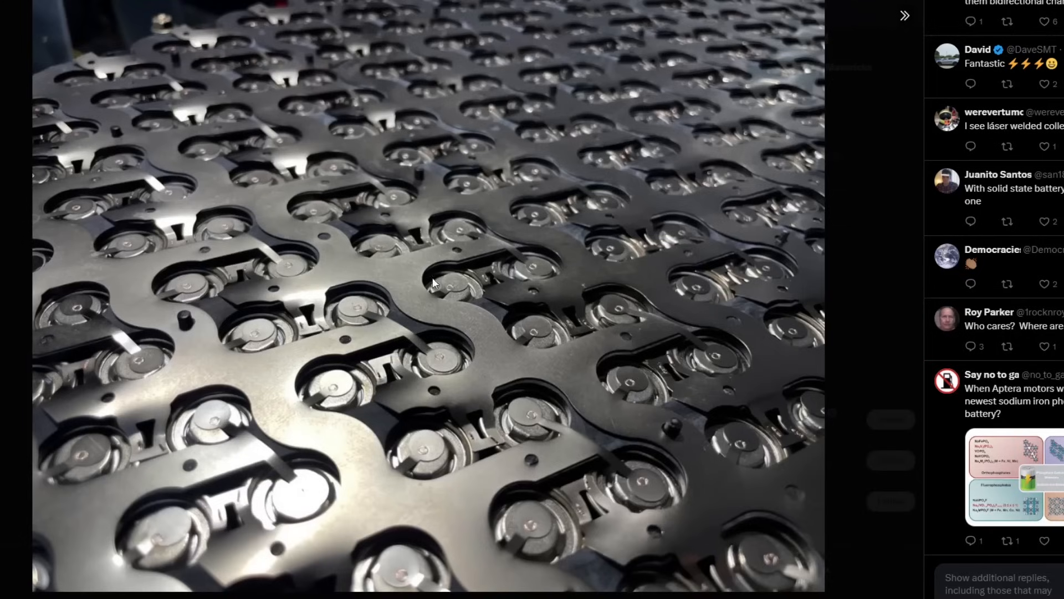
{"action": "mouse_move", "coordinate": [112, 151]}
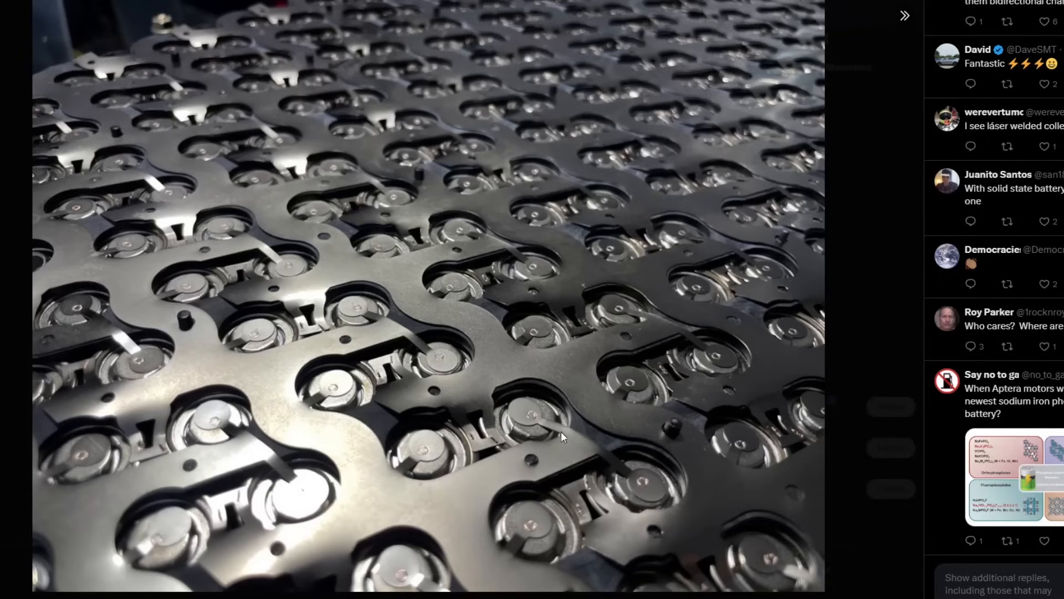
{"action": "mouse_move", "coordinate": [150, 198]}
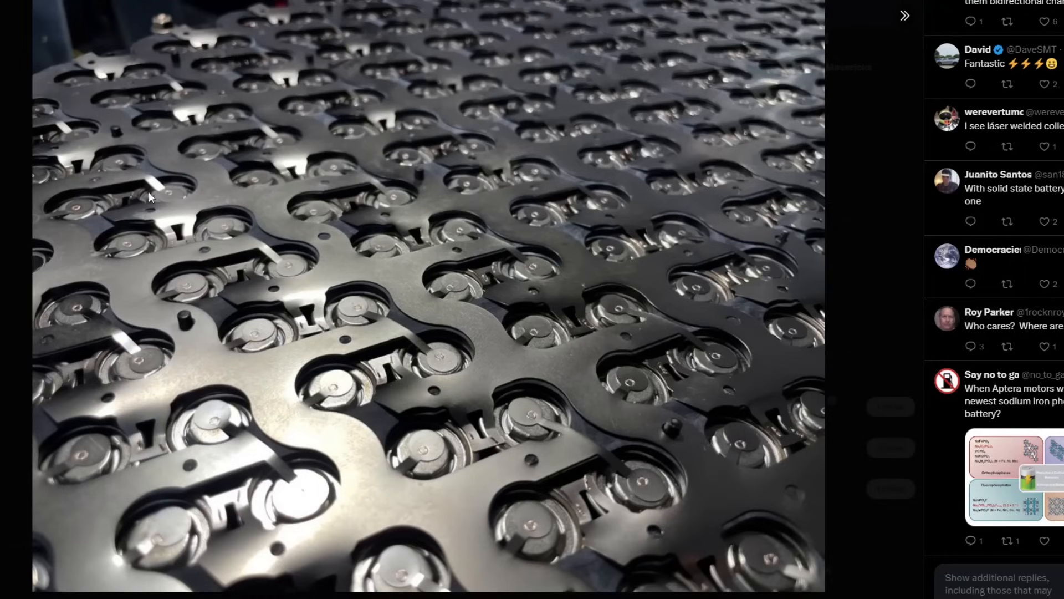
{"action": "mouse_move", "coordinate": [594, 407]}
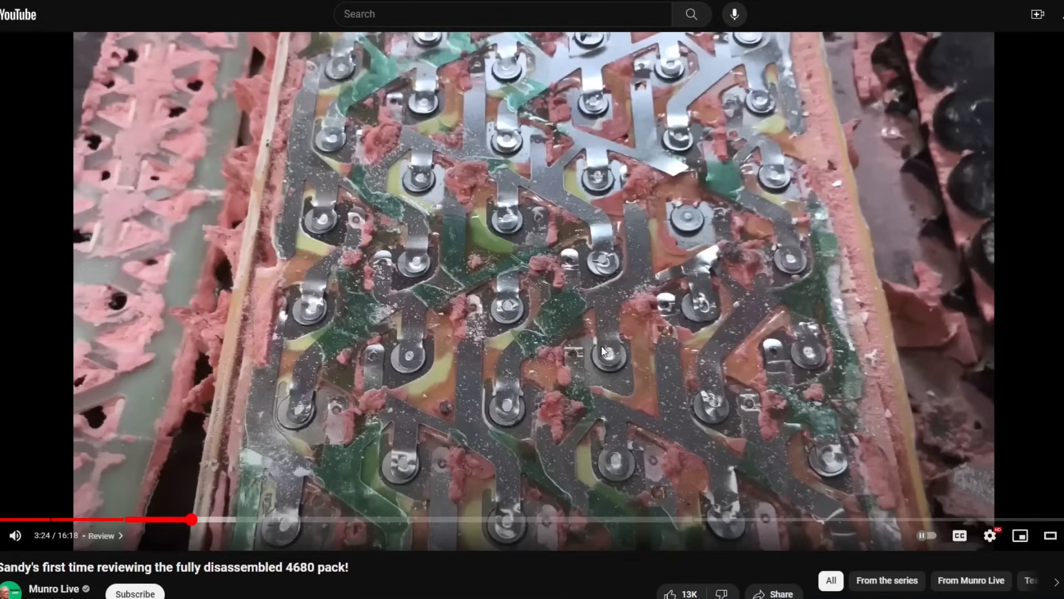
{"action": "mouse_move", "coordinate": [645, 419]}
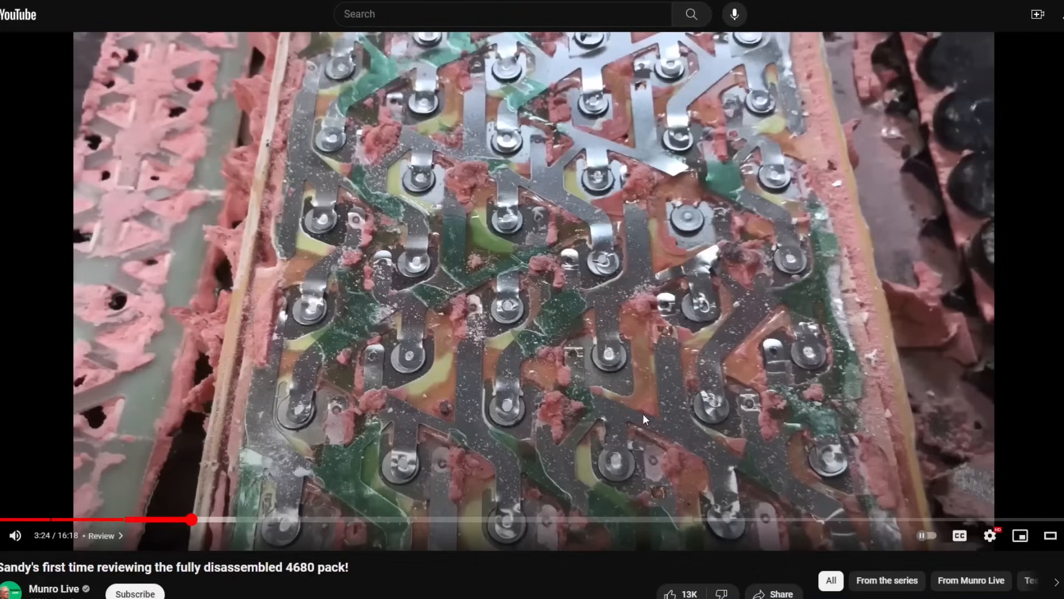
{"action": "mouse_move", "coordinate": [730, 492]}
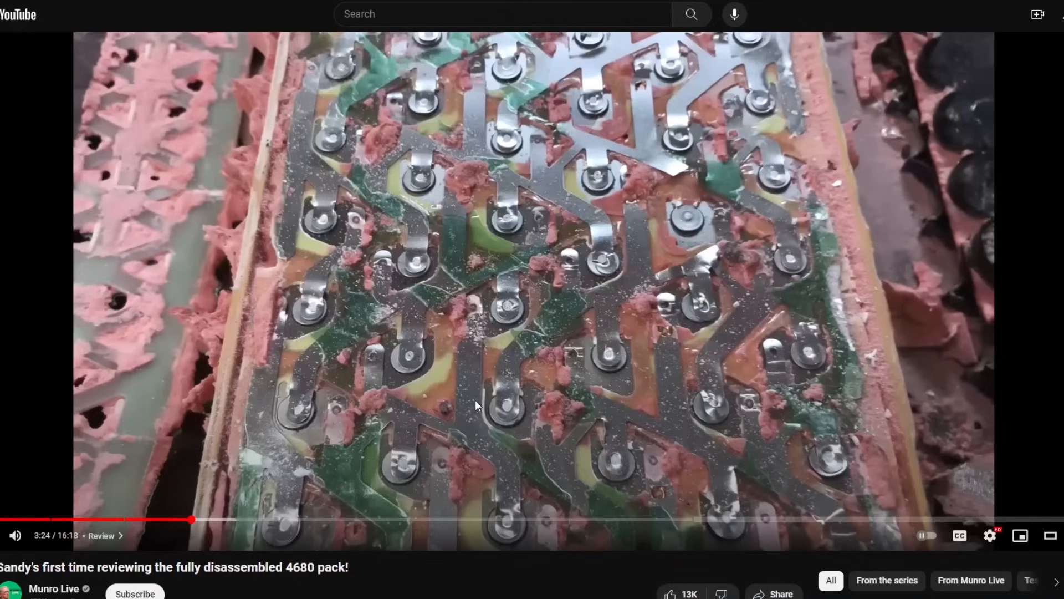
{"action": "mouse_move", "coordinate": [801, 449]}
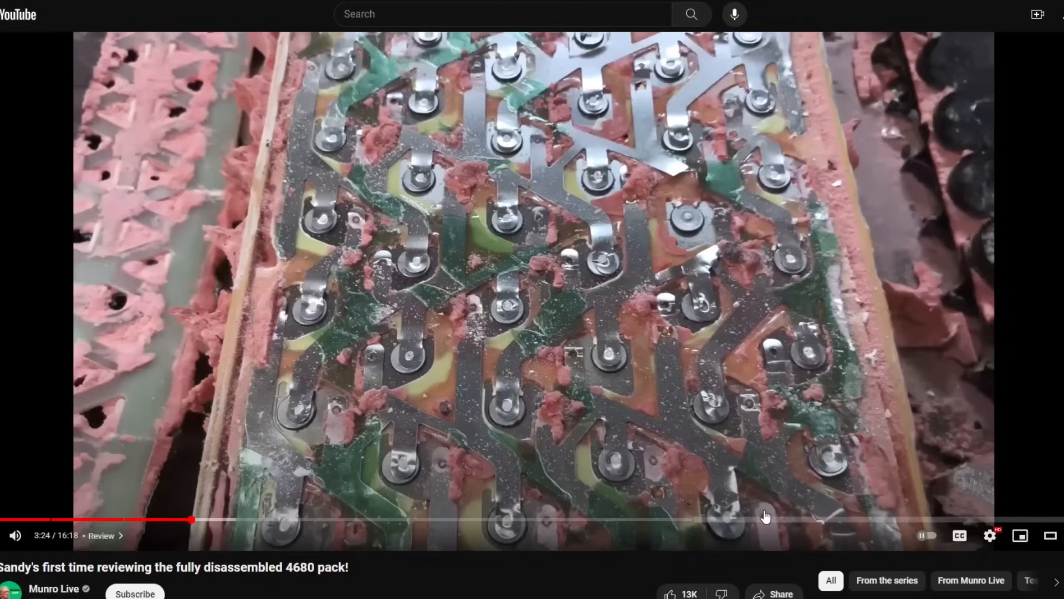
{"action": "mouse_move", "coordinate": [587, 551]}
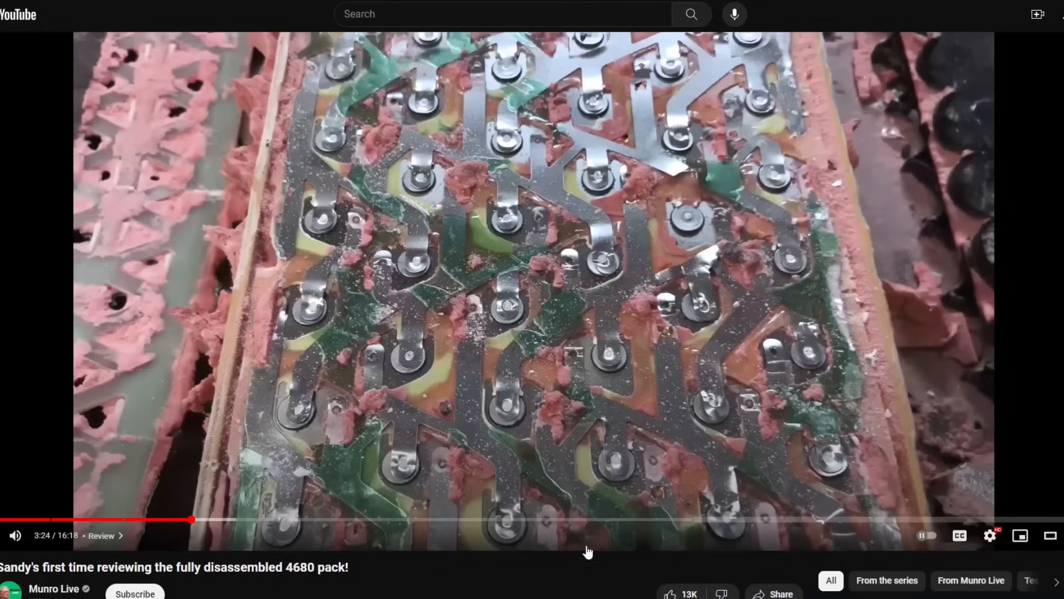
{"action": "mouse_move", "coordinate": [509, 412]}
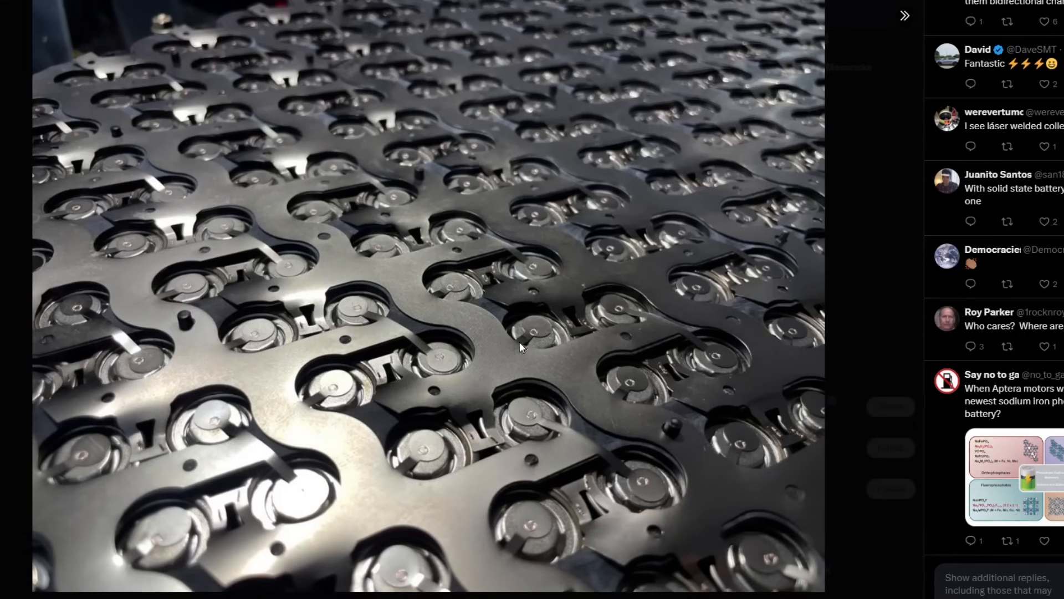
{"action": "mouse_move", "coordinate": [531, 339]}
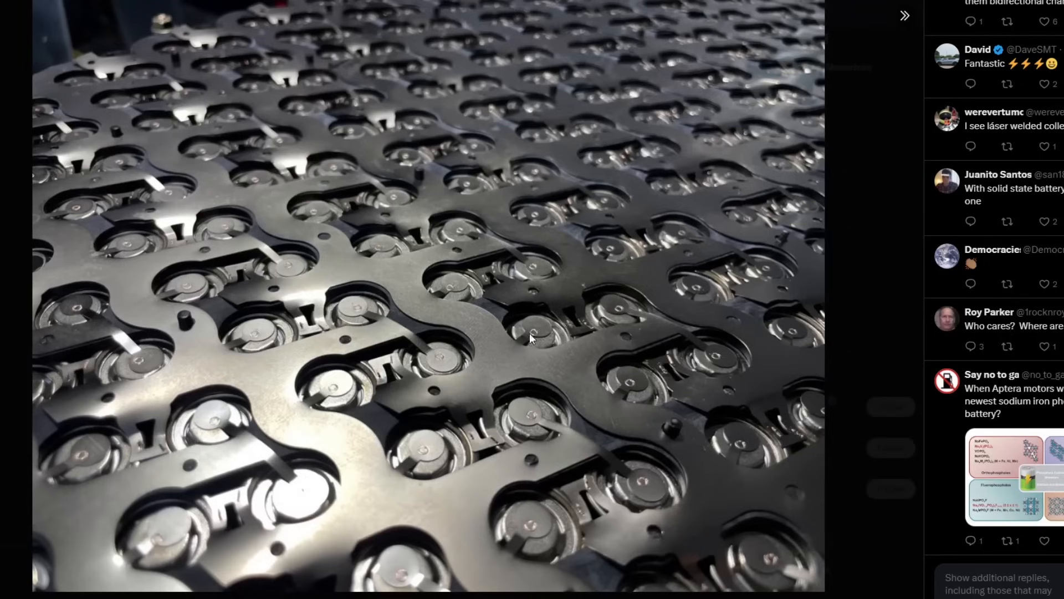
{"action": "mouse_move", "coordinate": [509, 318]}
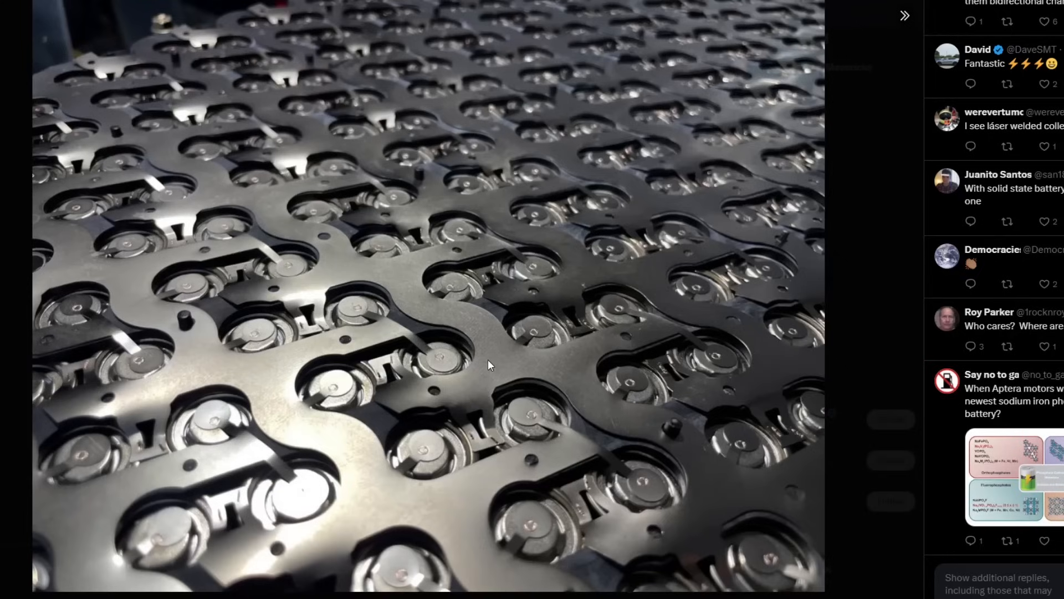
{"action": "mouse_move", "coordinate": [580, 347]}
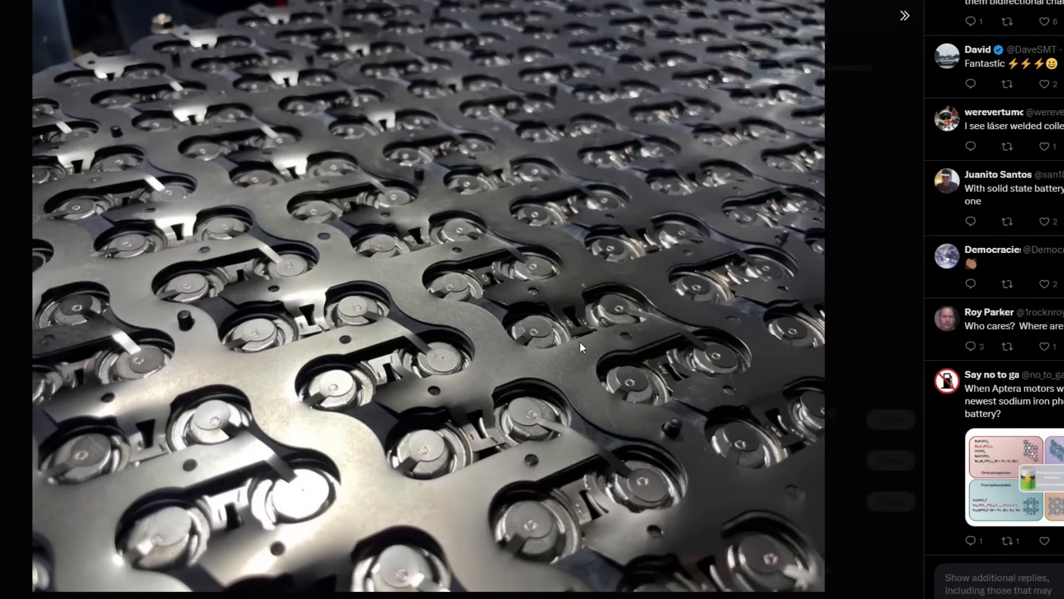
{"action": "mouse_move", "coordinate": [740, 422]}
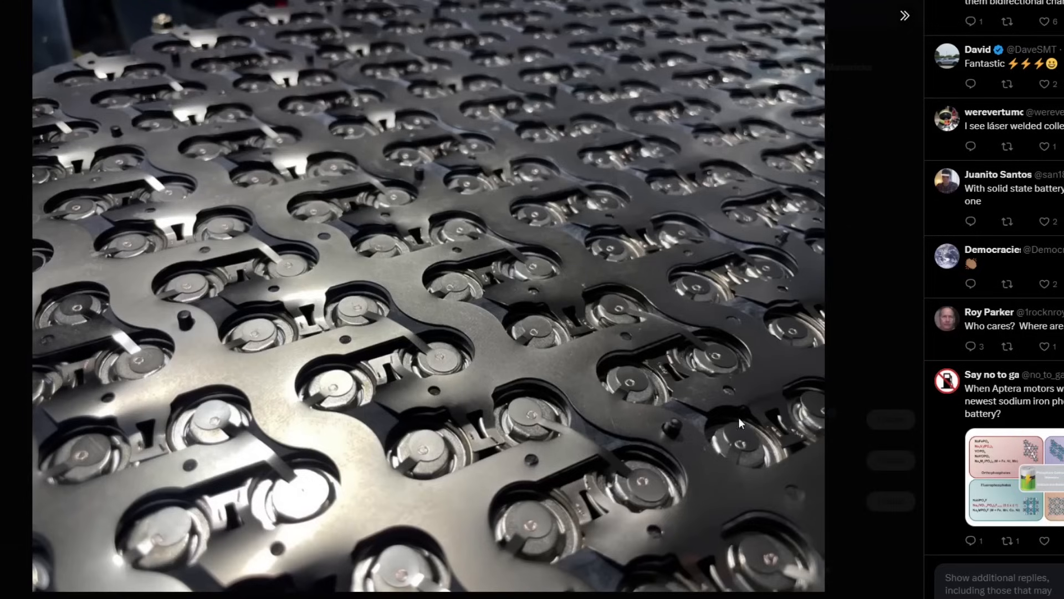
{"action": "mouse_move", "coordinate": [335, 225]}
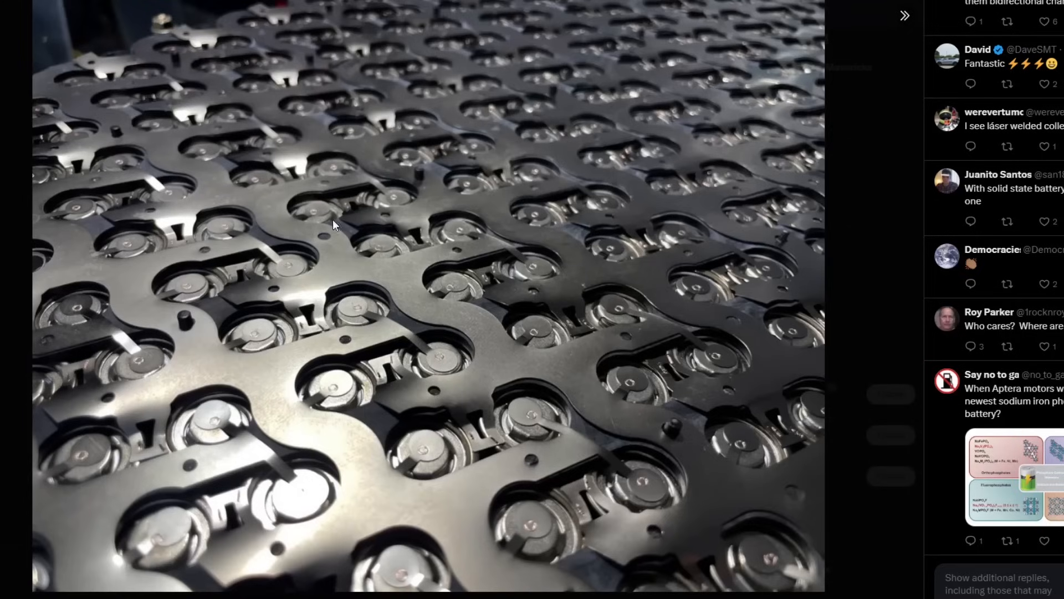
{"action": "mouse_move", "coordinate": [603, 432]}
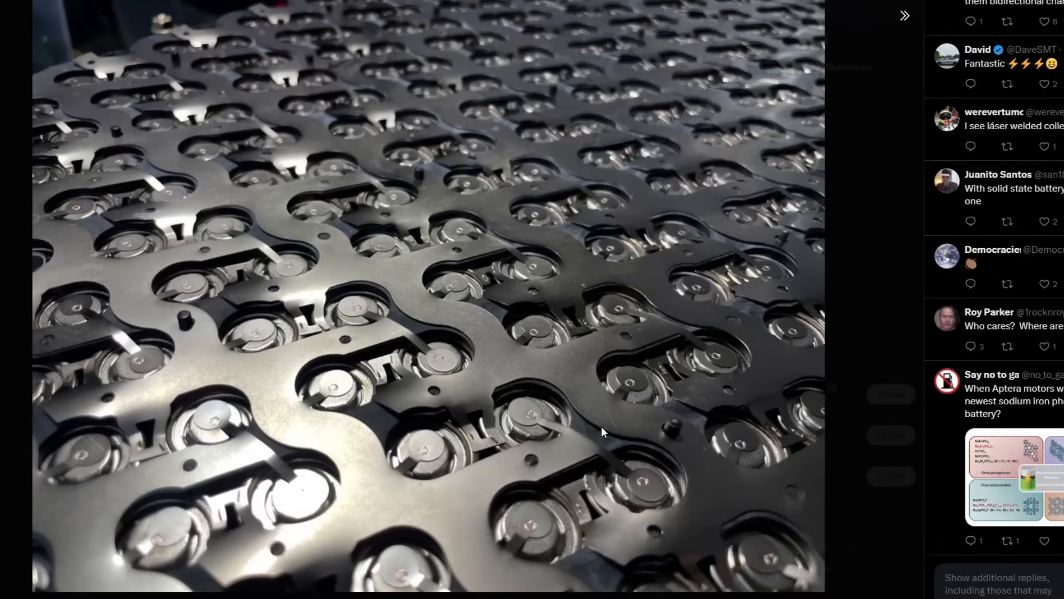
{"action": "mouse_move", "coordinate": [696, 412]}
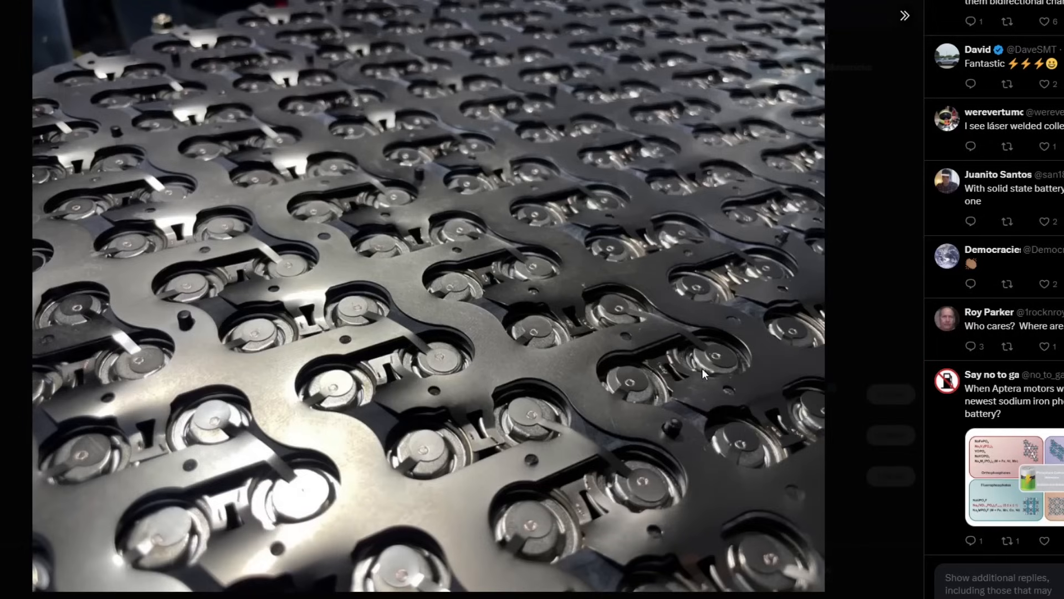
{"action": "mouse_move", "coordinate": [708, 359]}
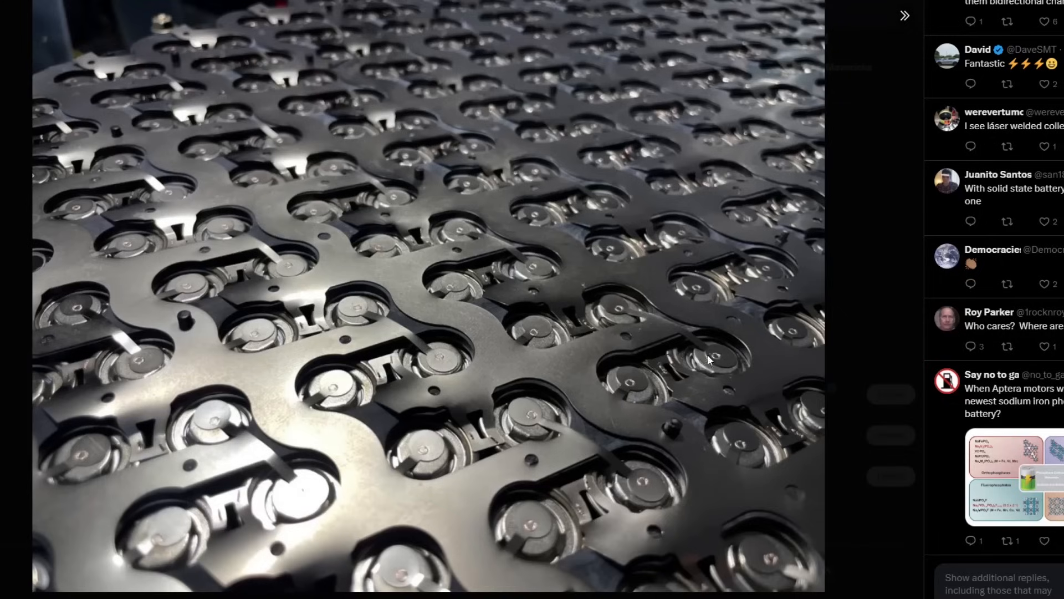
{"action": "mouse_move", "coordinate": [495, 295]}
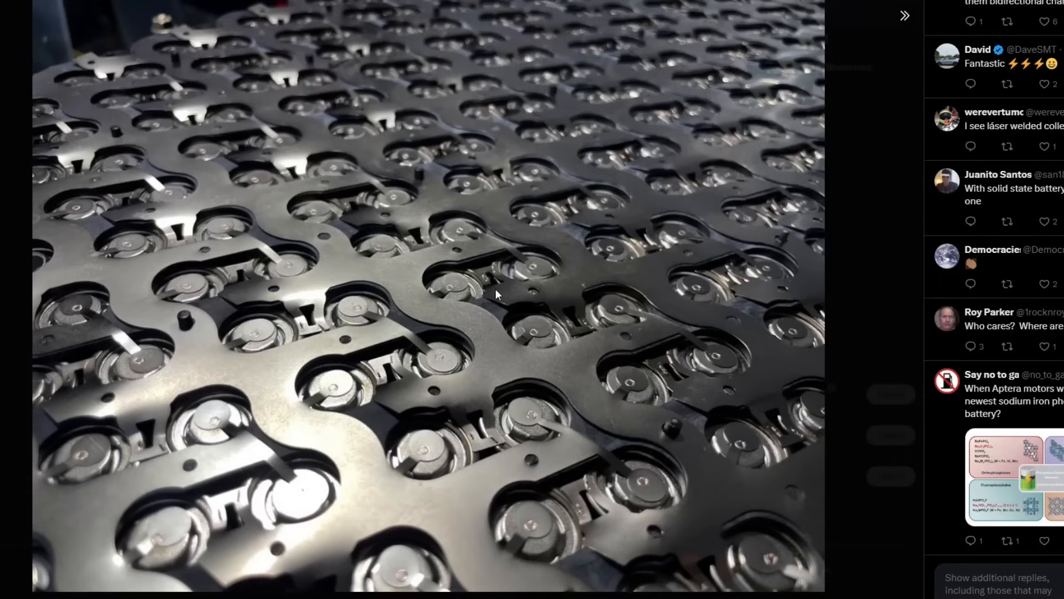
{"action": "mouse_move", "coordinate": [189, 332]}
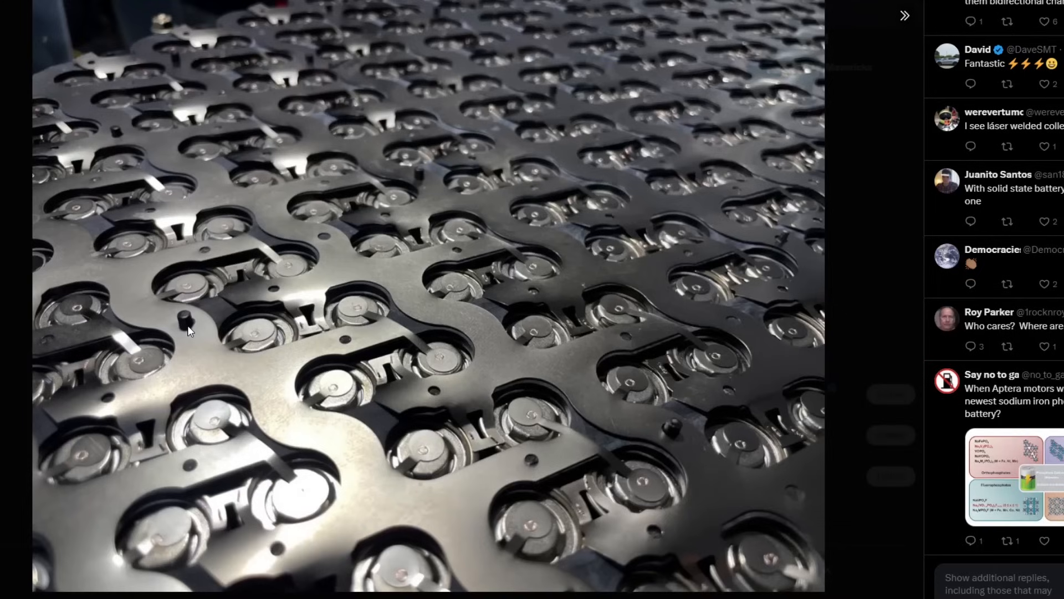